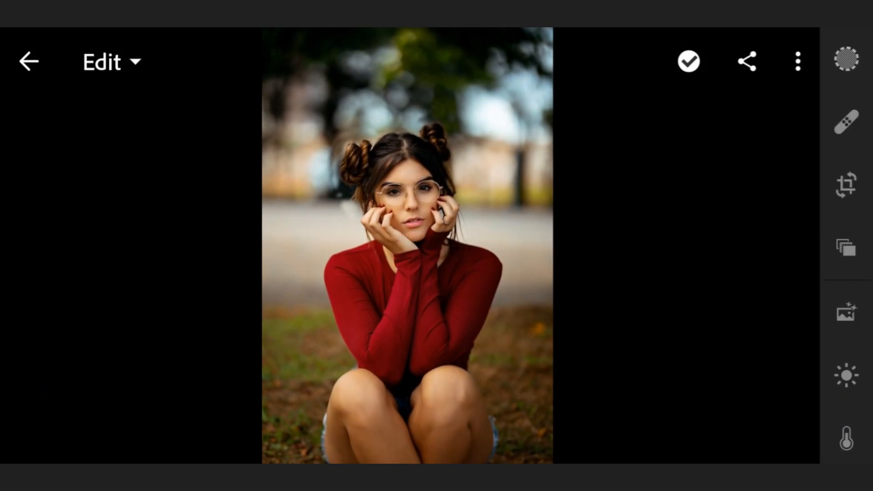
- In Light, set exposure 0.08EV, contrast 5 and pull highlights down to -83
left_click(846, 377)
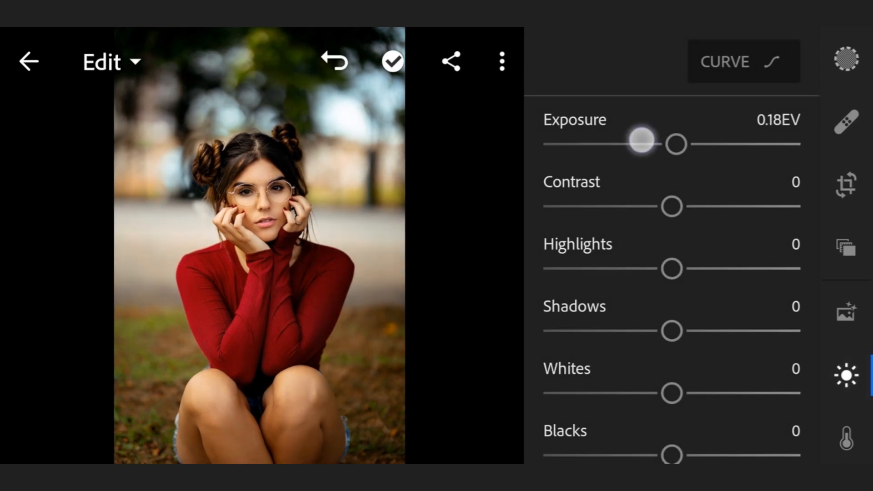
left_click_drag(646, 144, 674, 144)
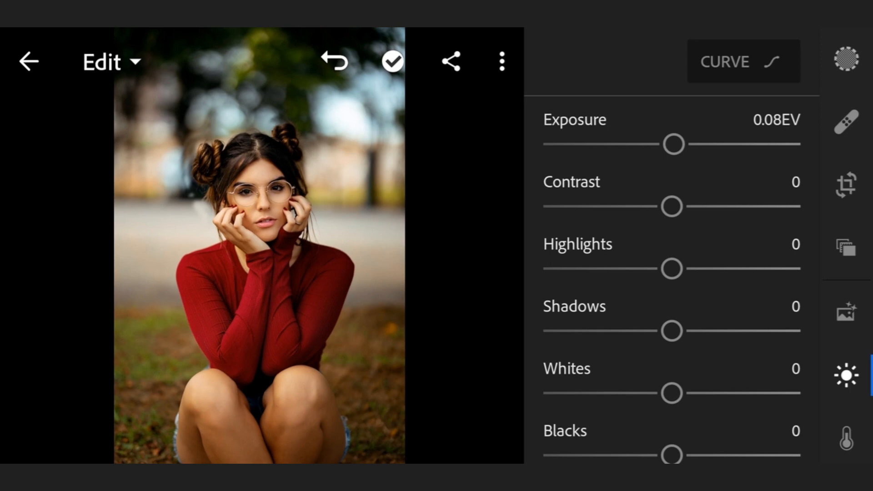
left_click_drag(671, 206, 680, 206)
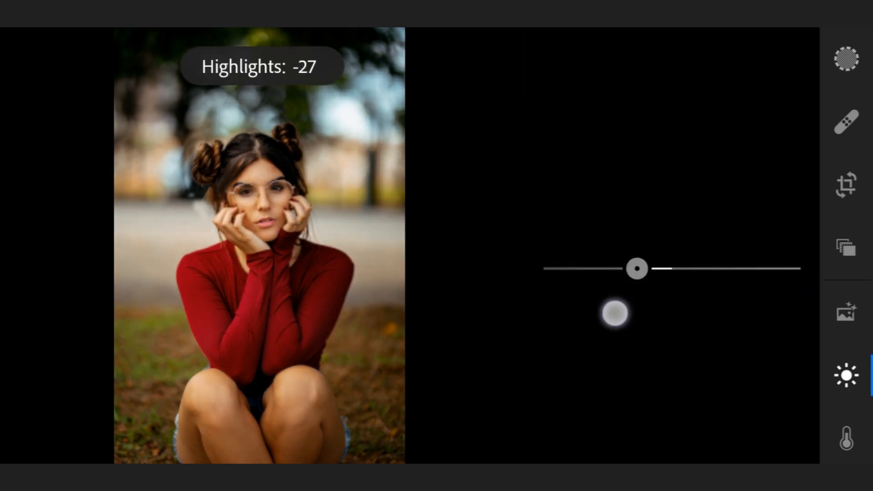
left_click_drag(636, 269, 617, 269)
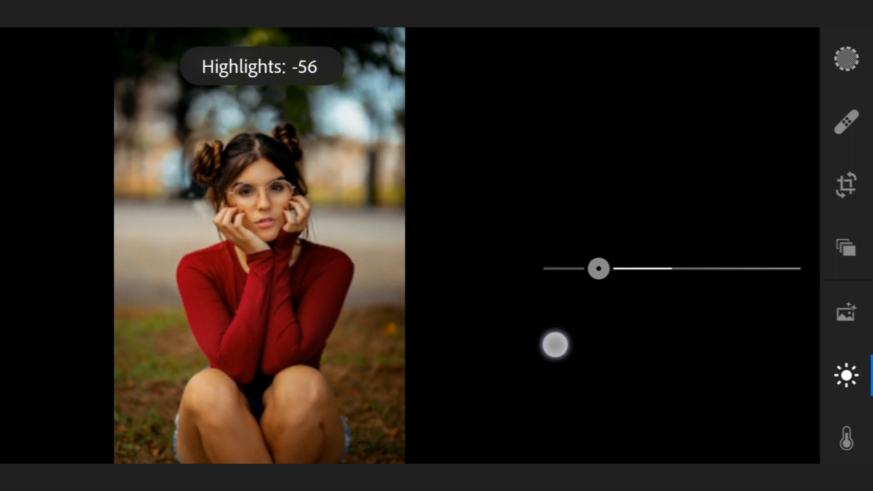
left_click_drag(599, 270, 578, 269)
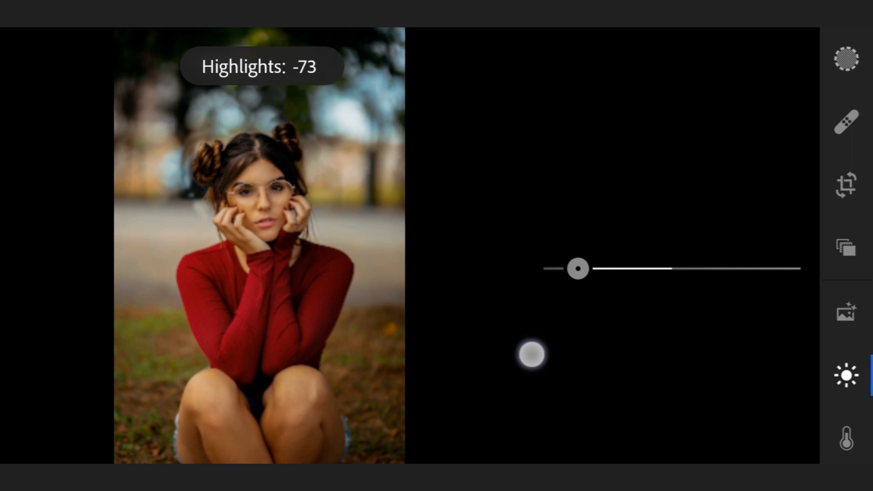
left_click_drag(578, 269, 567, 269)
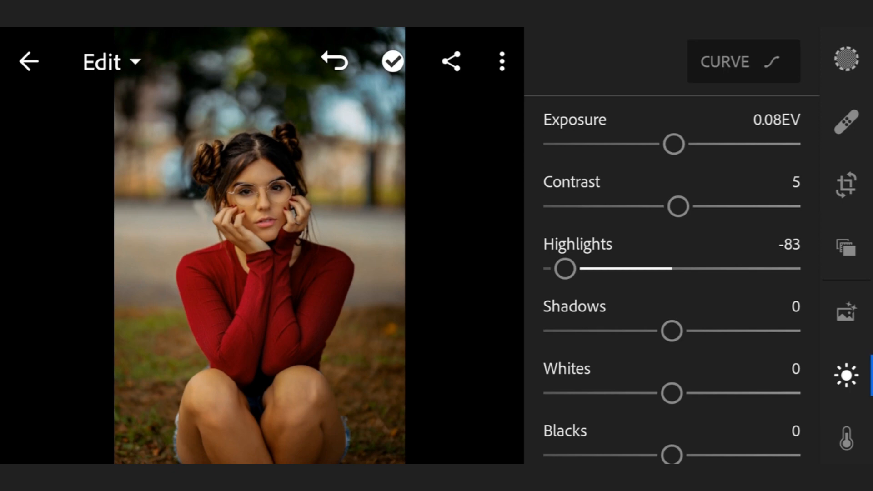
- Lift shadows to 57, lower whites to -50 and blacks to -10
left_click_drag(672, 331, 729, 331)
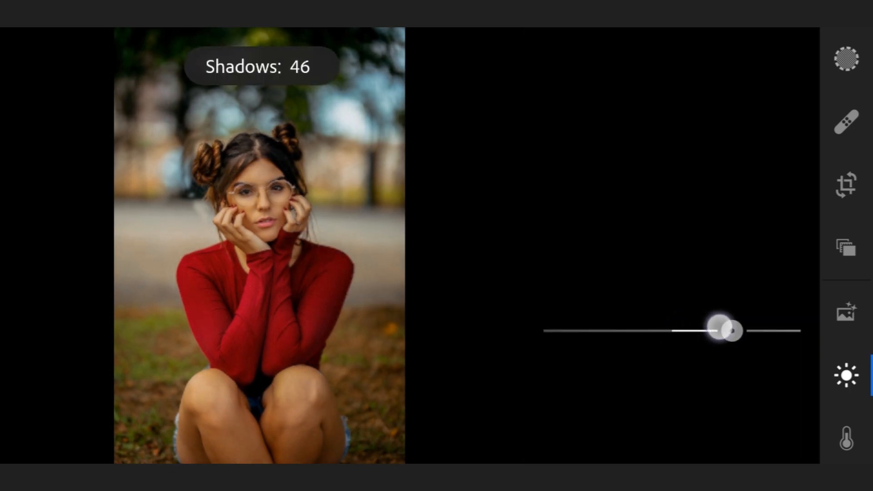
left_click_drag(724, 331, 742, 331)
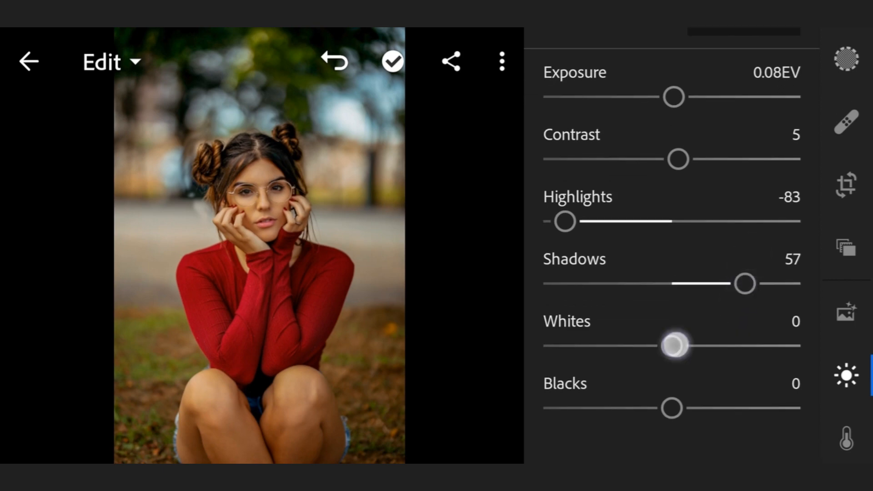
left_click_drag(674, 345, 604, 345)
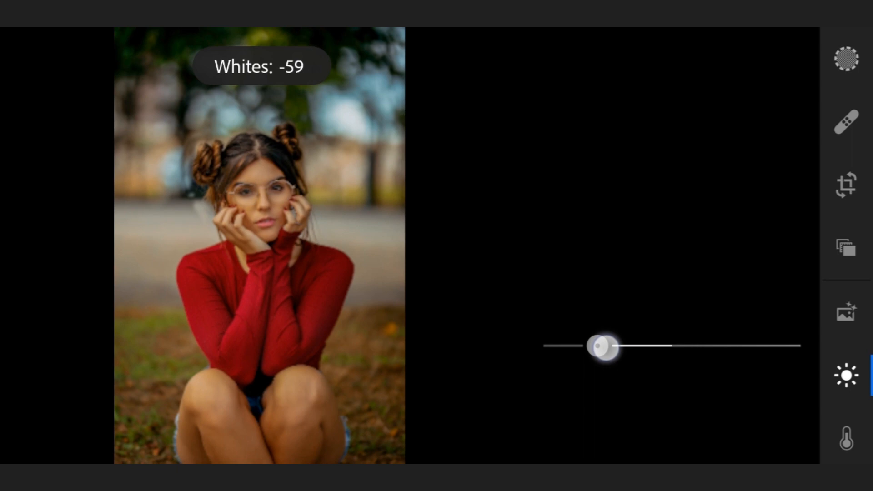
left_click_drag(602, 345, 612, 346)
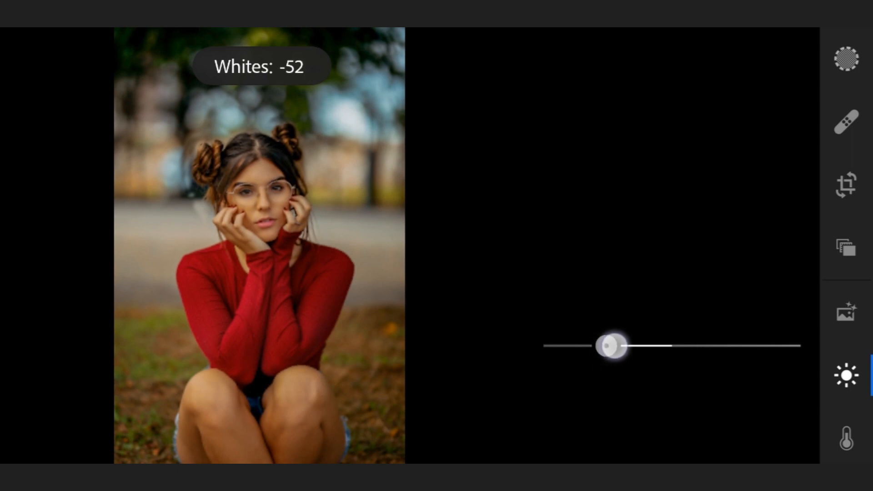
left_click_drag(612, 346, 605, 345)
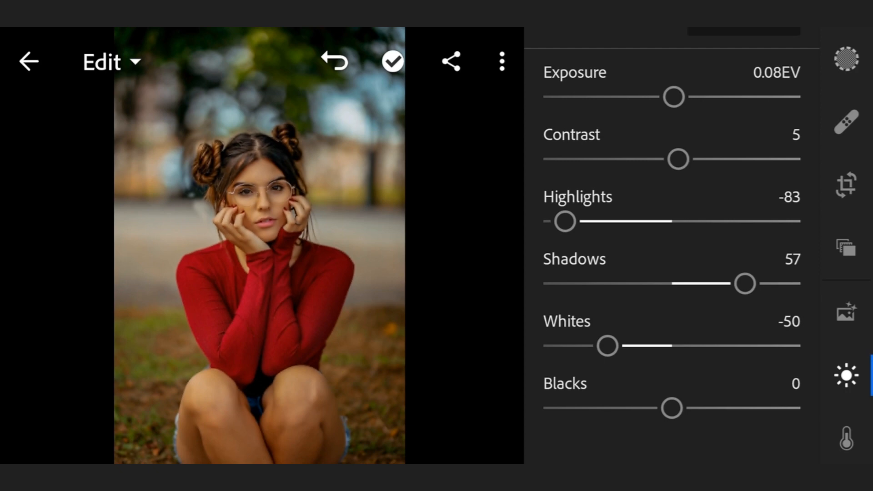
left_click_drag(672, 408, 646, 408)
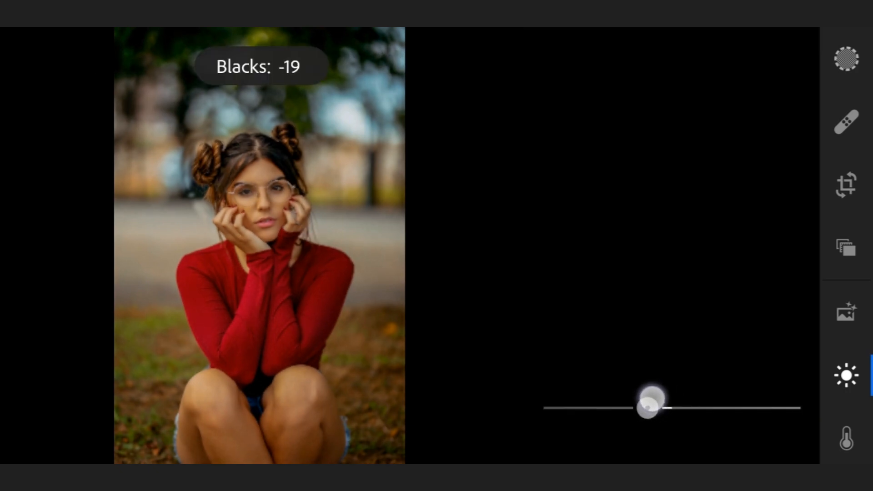
left_click_drag(645, 407, 660, 400)
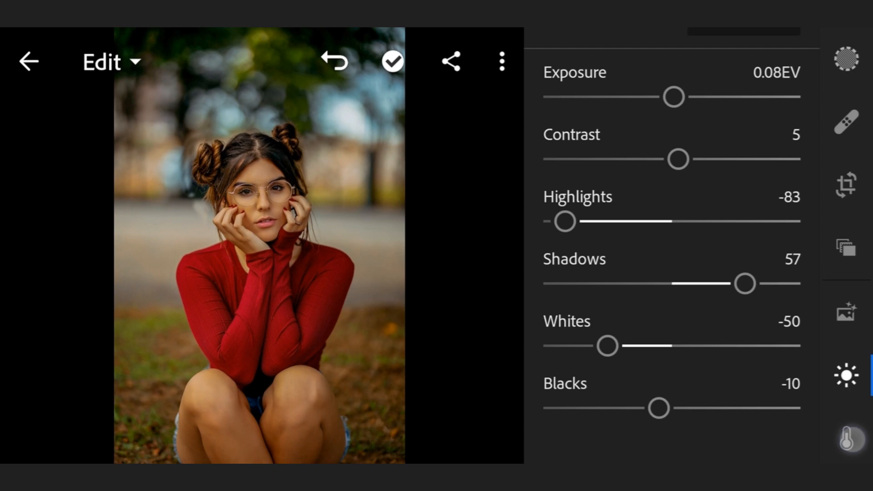
- In Color, warm the white-balance temperature to 25
left_click(846, 440)
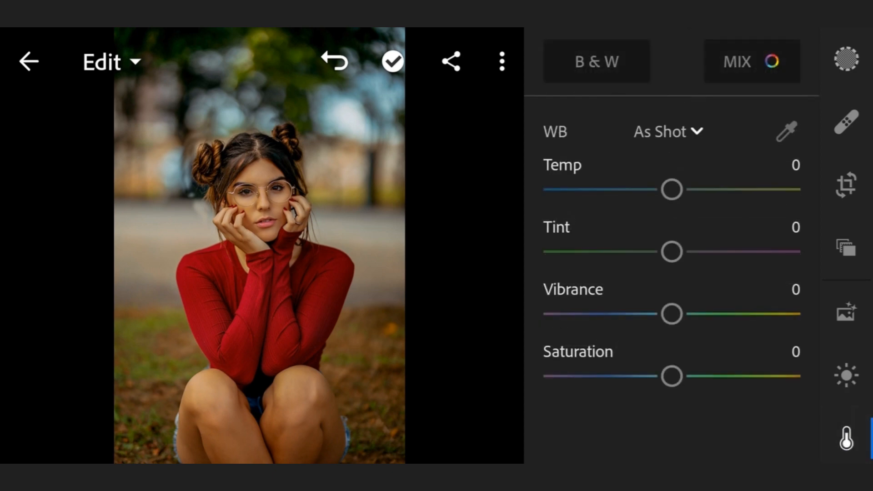
left_click_drag(671, 189, 675, 189)
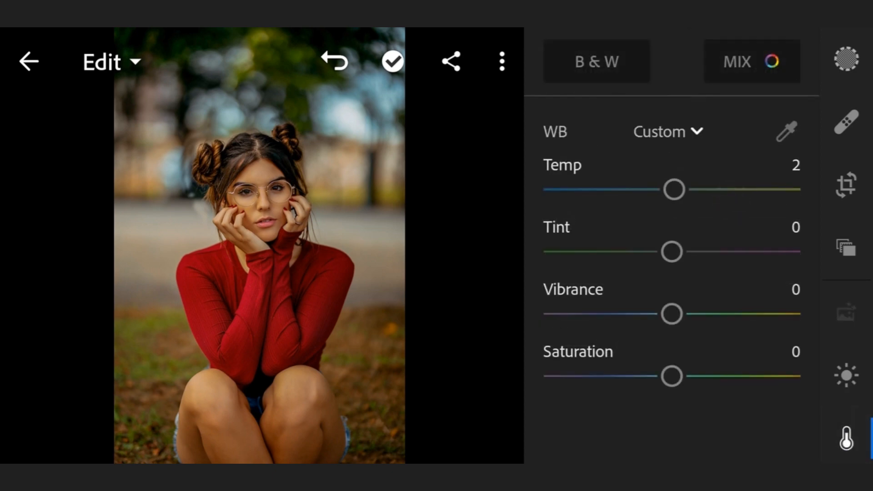
left_click_drag(671, 189, 694, 189)
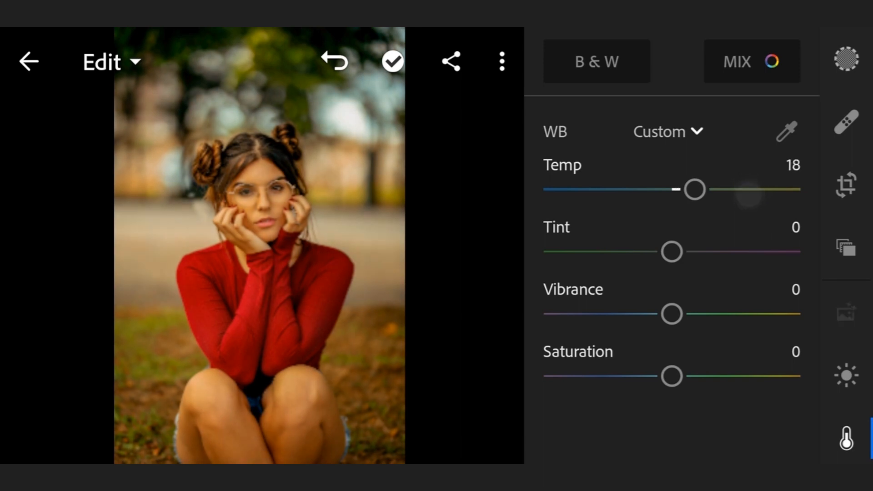
left_click_drag(692, 189, 703, 189)
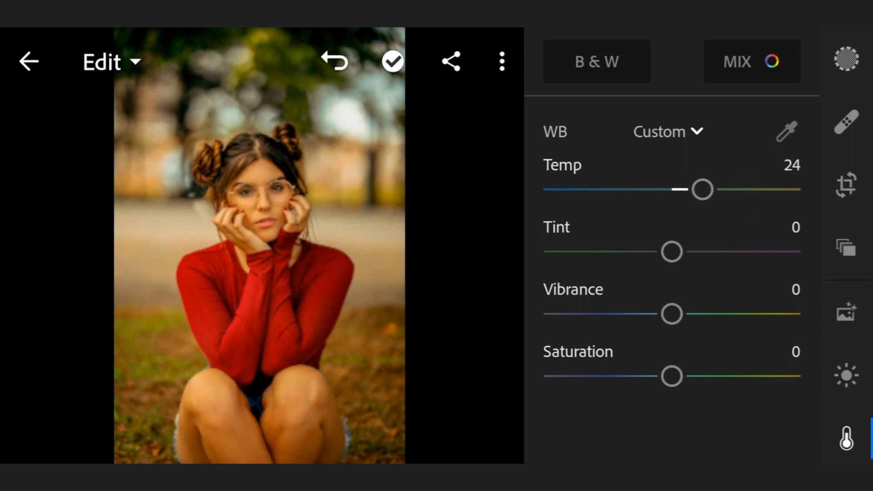
left_click_drag(700, 189, 706, 189)
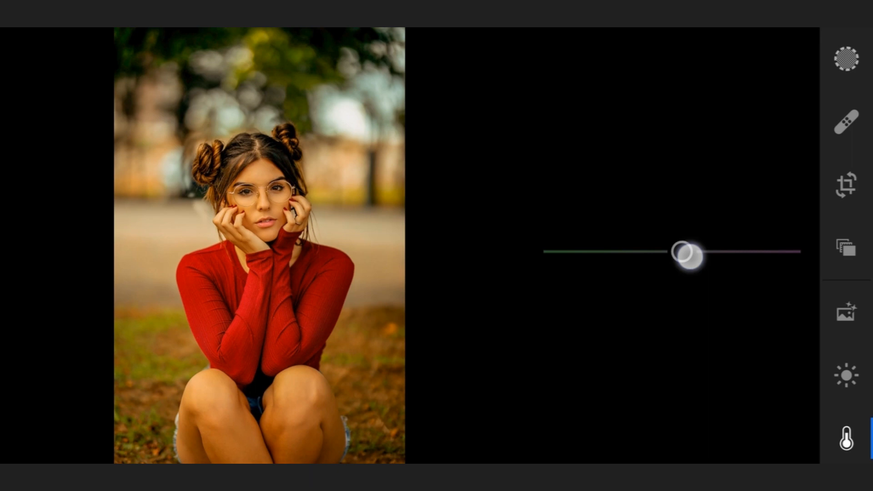
- Set tint 35 and vibrance 8, then bring up the Color Mix
left_click_drag(688, 254, 719, 254)
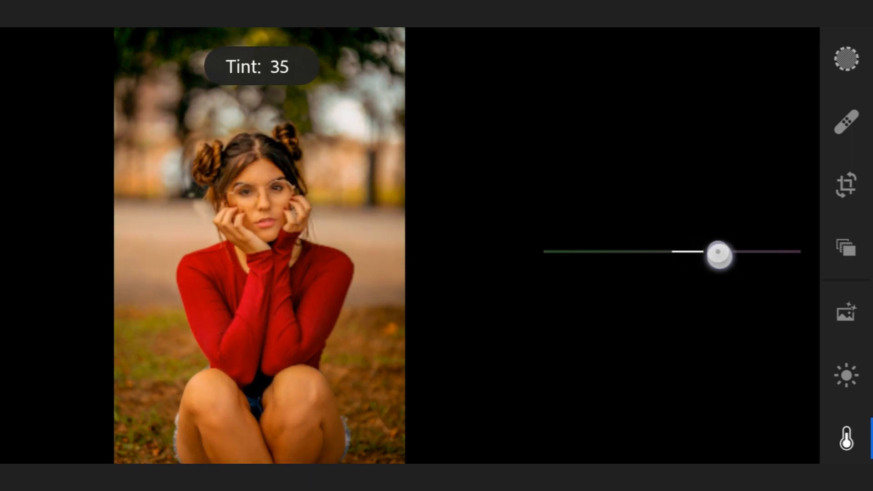
left_click_drag(718, 255, 717, 255)
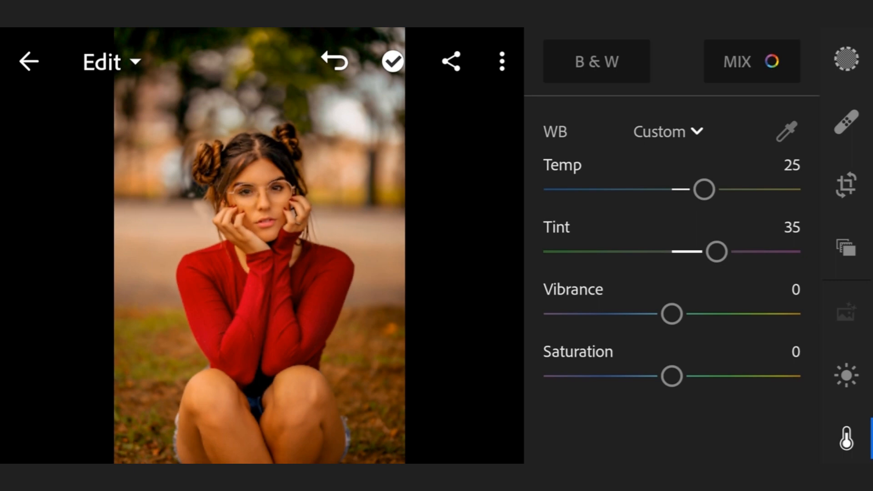
left_click(673, 314)
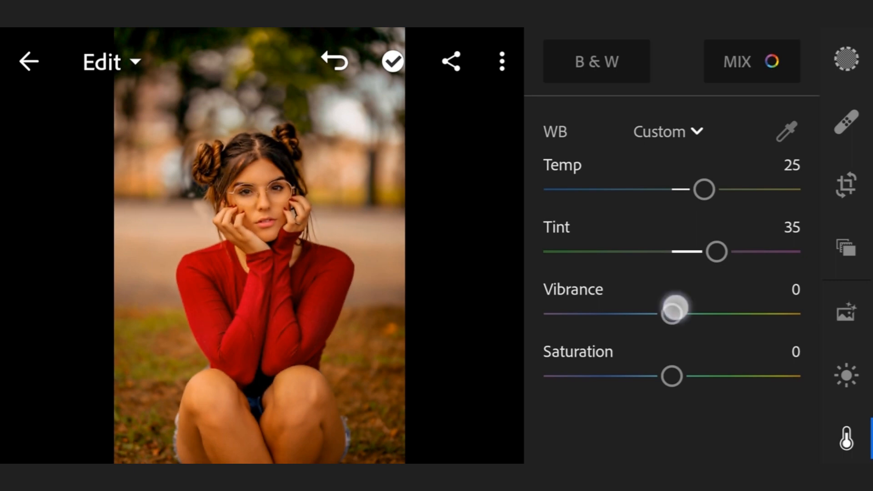
left_click_drag(671, 314, 672, 313)
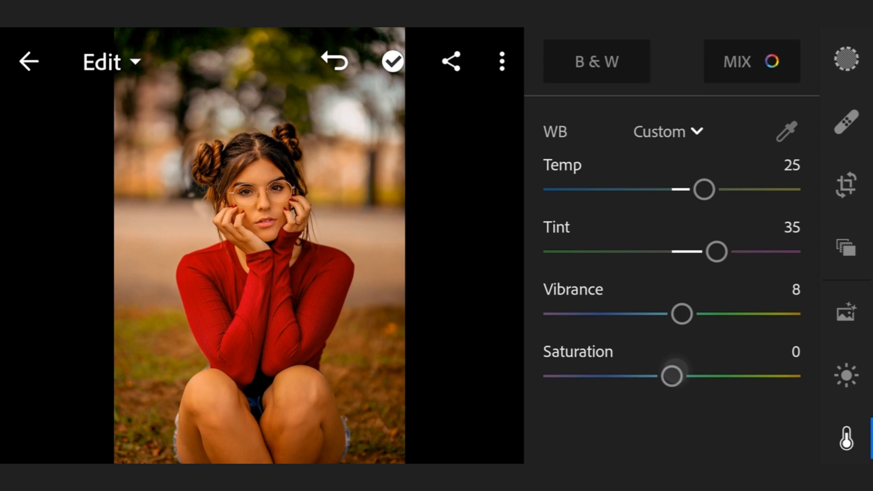
left_click_drag(671, 376, 675, 376)
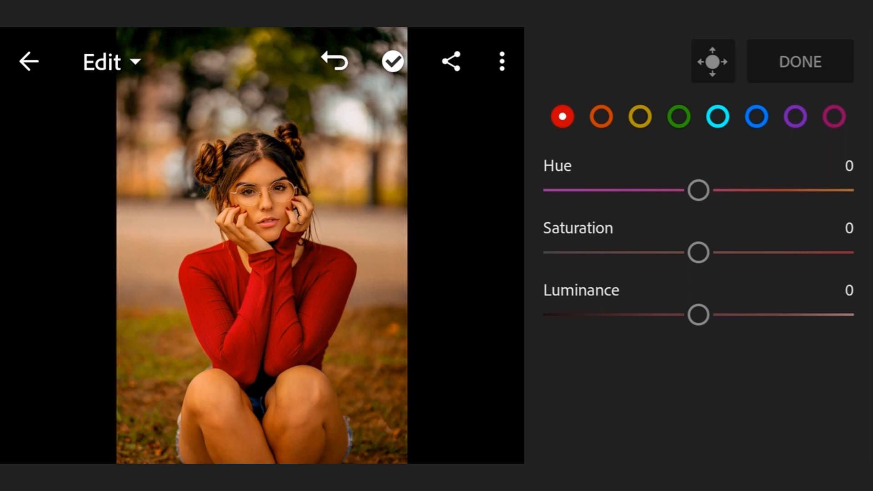
- Set the red range to hue 25, saturation 20, luminance 20 for a rust-coloured sweater
left_click_drag(697, 190, 745, 190)
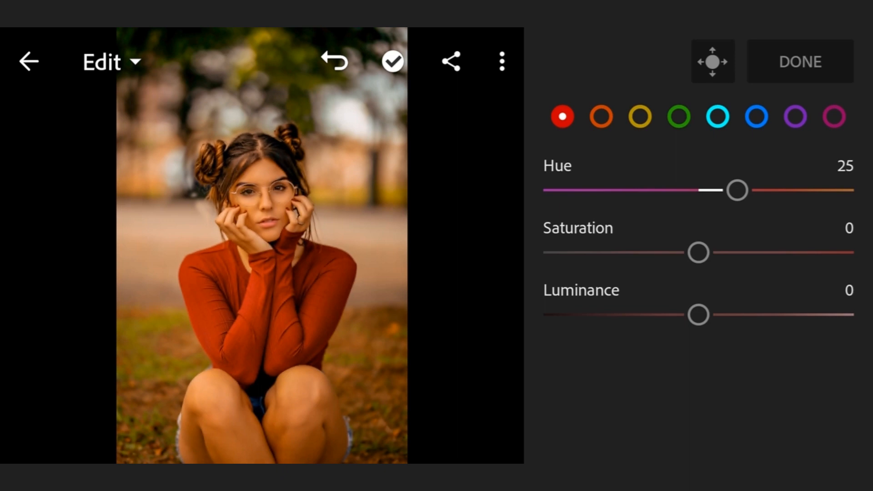
left_click_drag(698, 252, 732, 252)
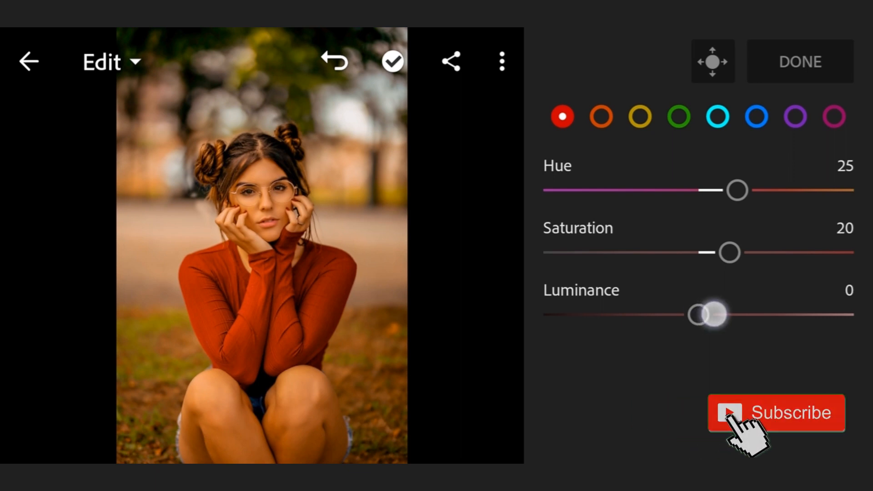
left_click_drag(705, 316, 736, 316)
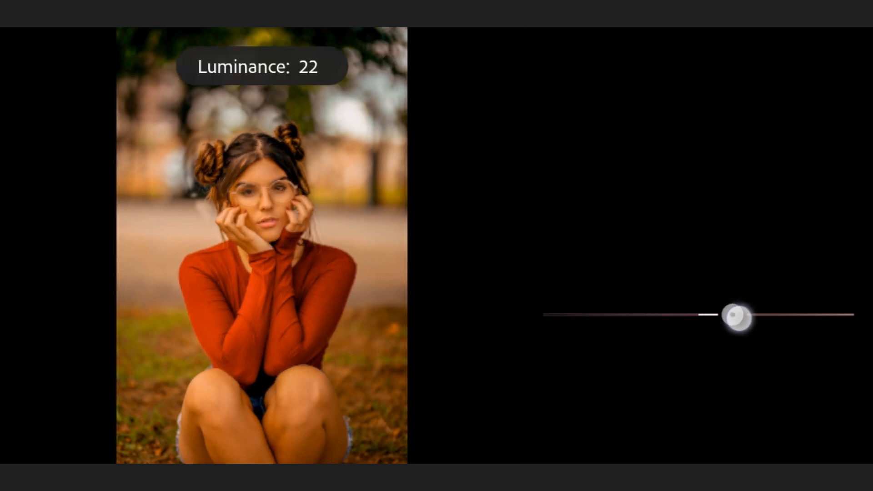
left_click_drag(738, 318, 732, 320)
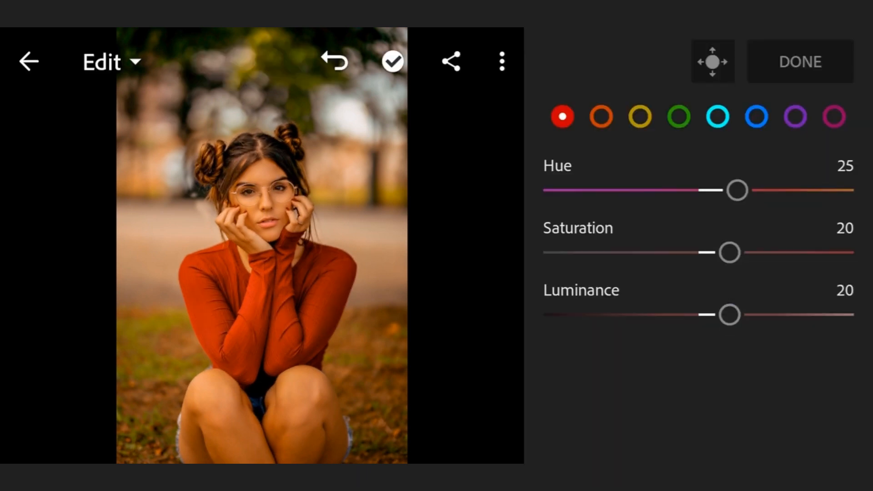
- Set the orange range to hue 35, saturation -45 and a raised luminance
left_click(600, 117)
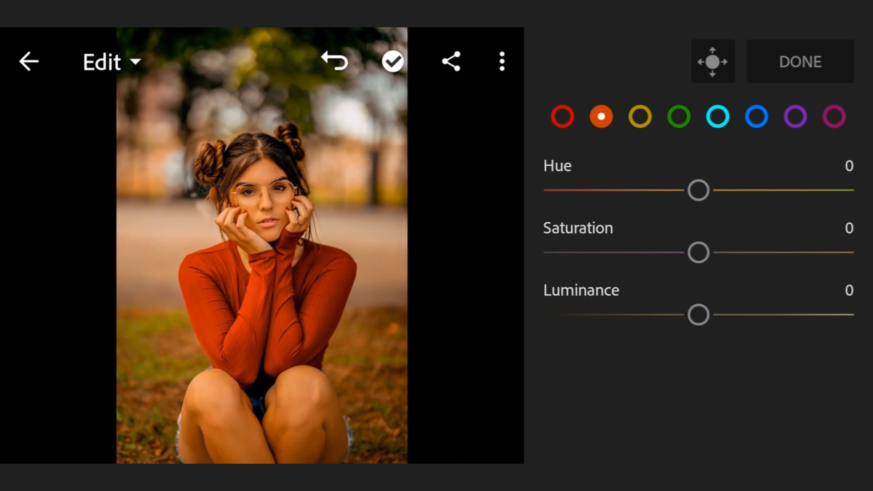
left_click_drag(698, 190, 743, 190)
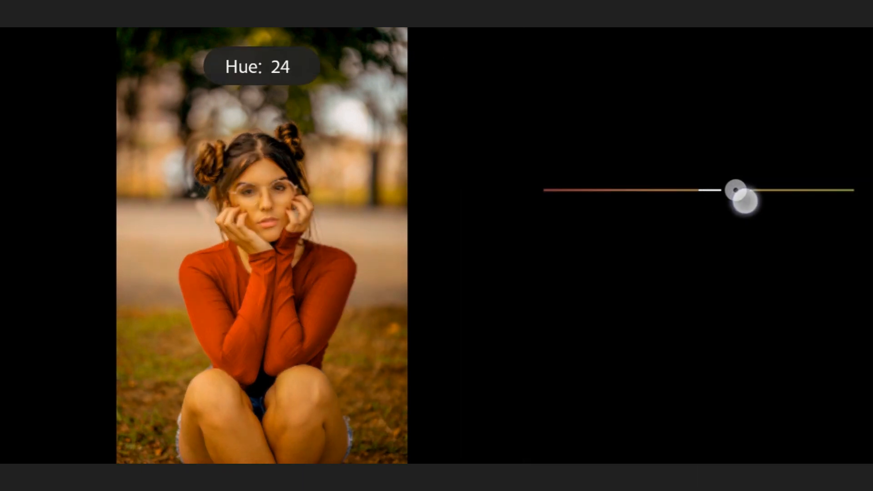
left_click_drag(737, 191, 768, 191)
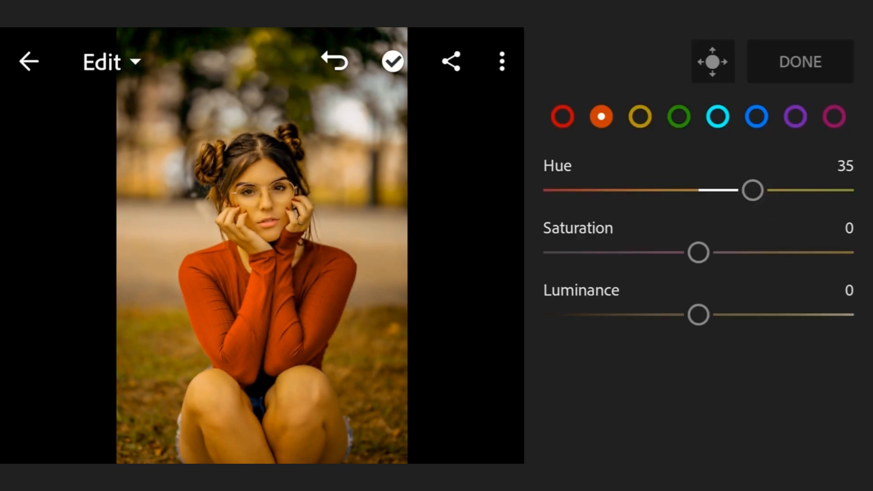
left_click_drag(698, 252, 651, 255)
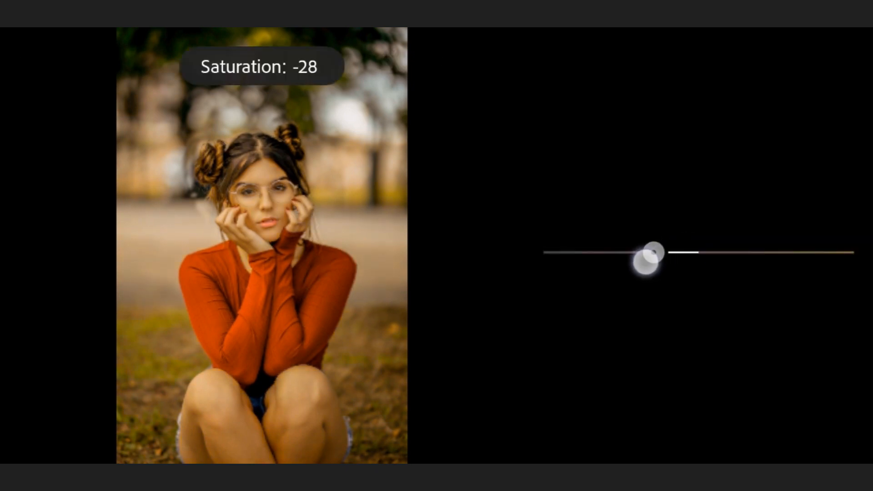
left_click_drag(648, 256, 631, 254)
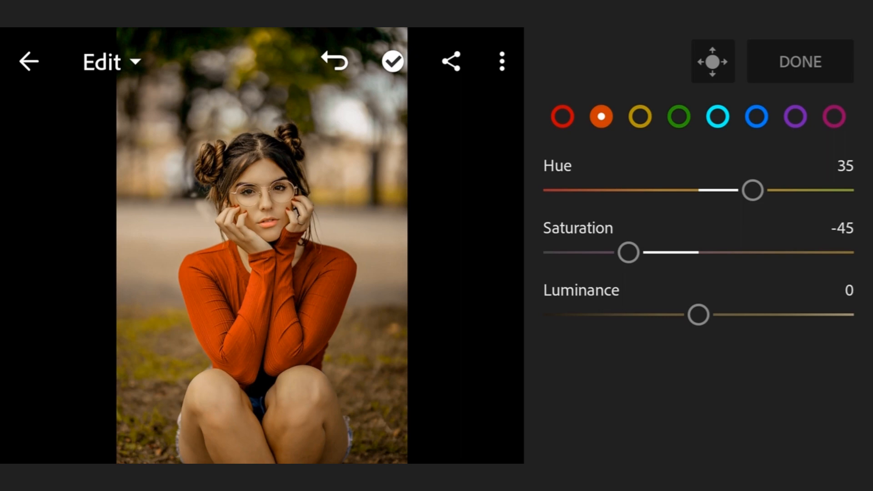
left_click_drag(699, 315, 753, 315)
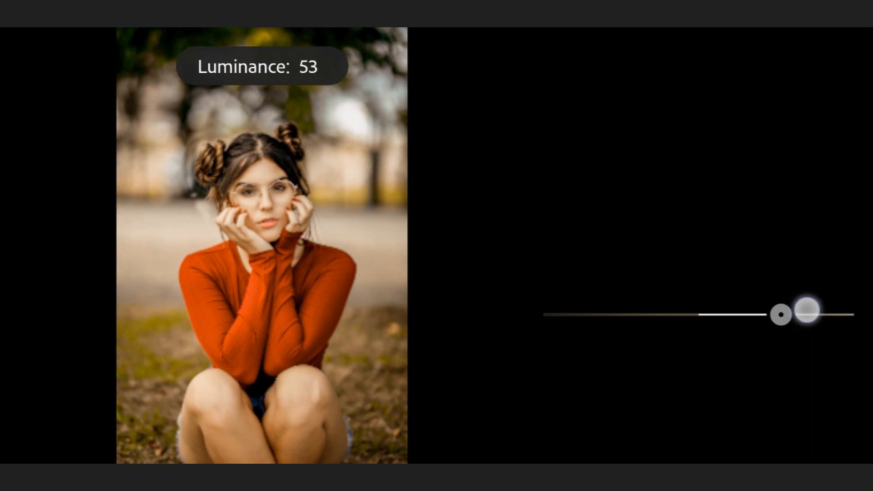
left_click_drag(804, 315, 816, 314)
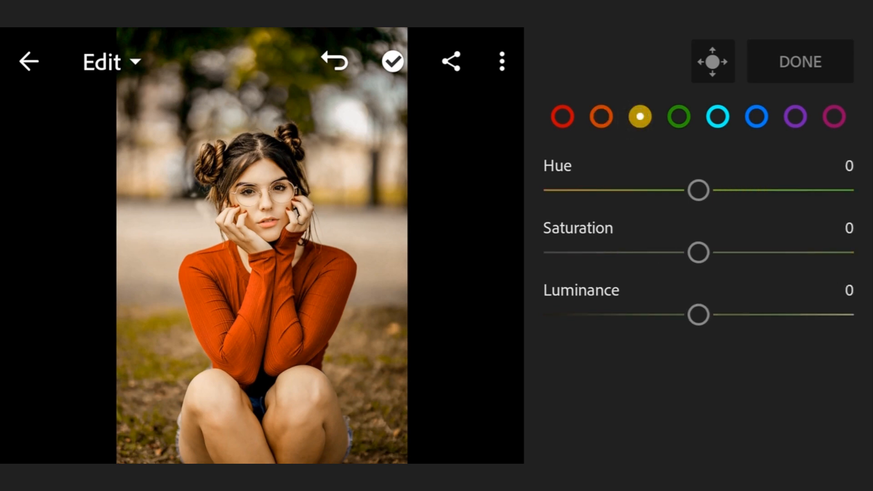
- Set the yellow range to hue -92, saturation -9 and luminance 100
left_click_drag(699, 190, 554, 190)
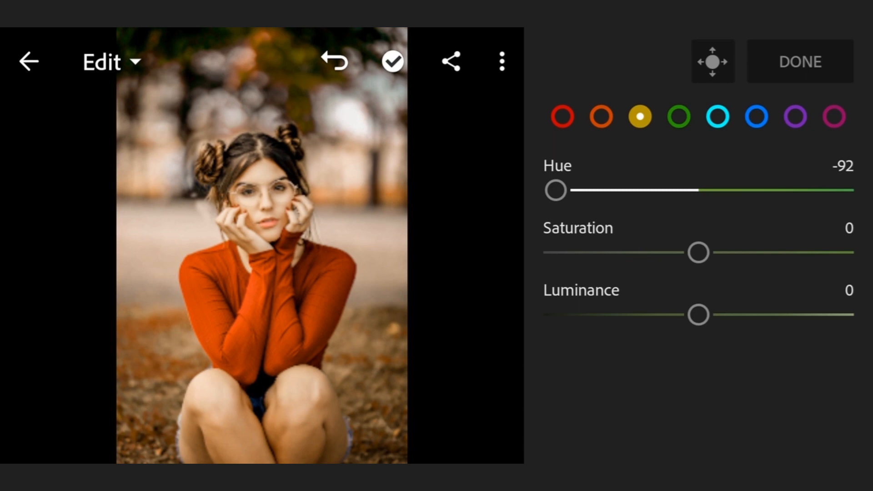
left_click_drag(698, 251, 687, 252)
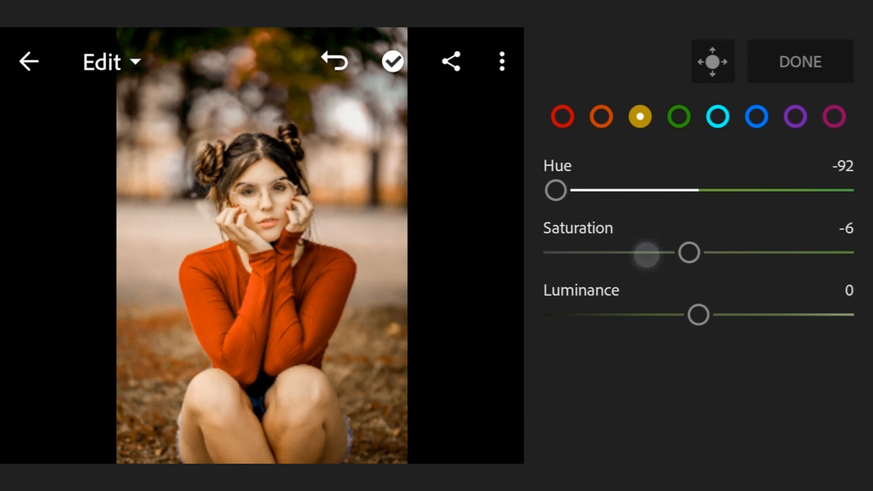
left_click_drag(689, 252, 680, 252)
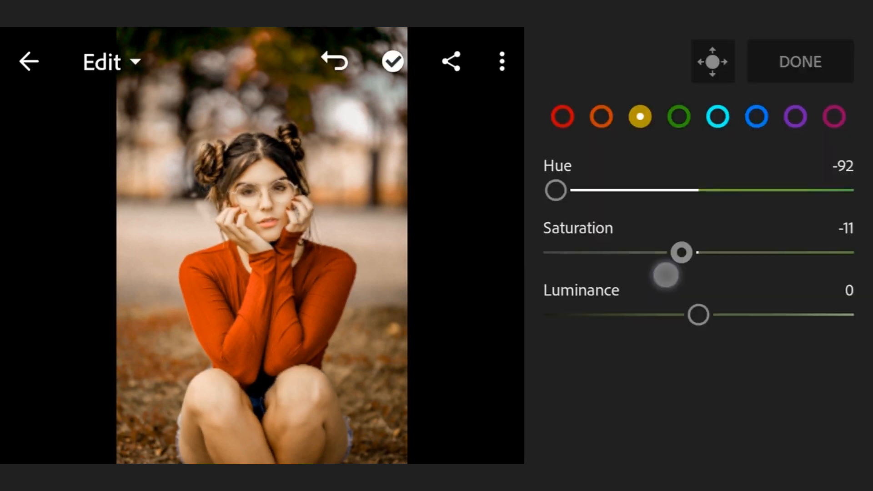
left_click_drag(682, 252, 676, 253)
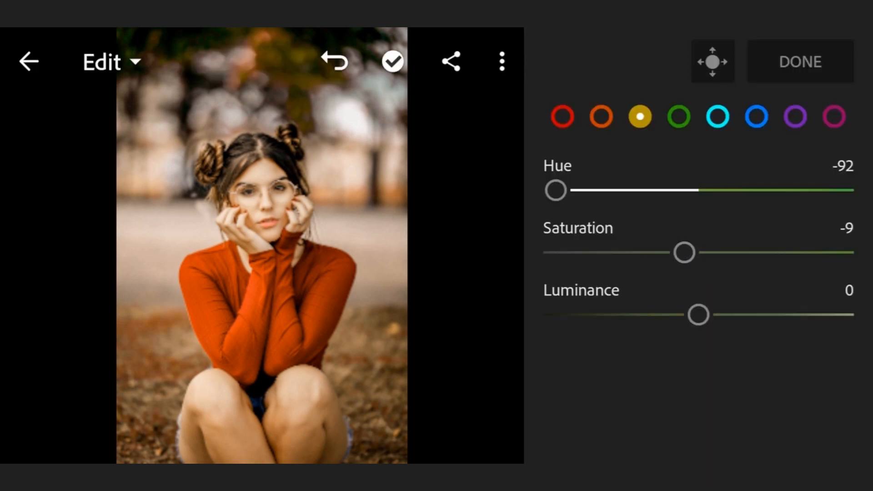
left_click_drag(697, 315, 827, 315)
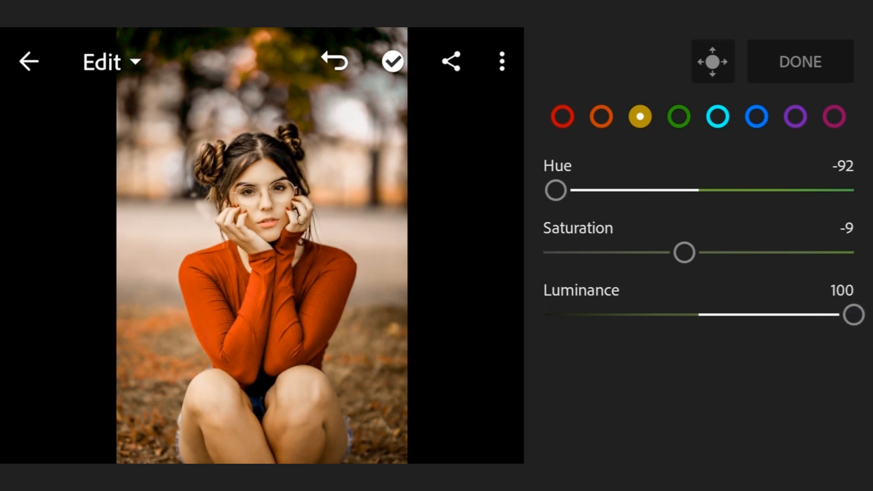
- Shift the green hue fully toward yellow and raise green luminance to 100
left_click(678, 117)
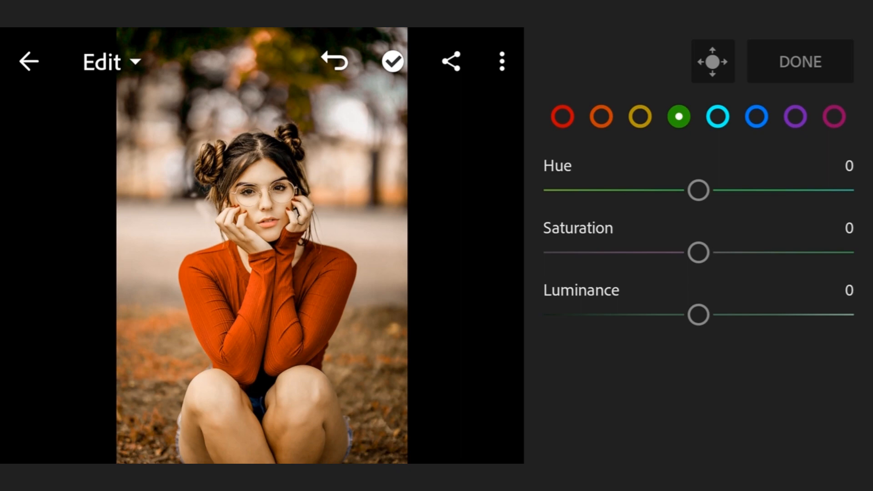
left_click_drag(697, 190, 541, 190)
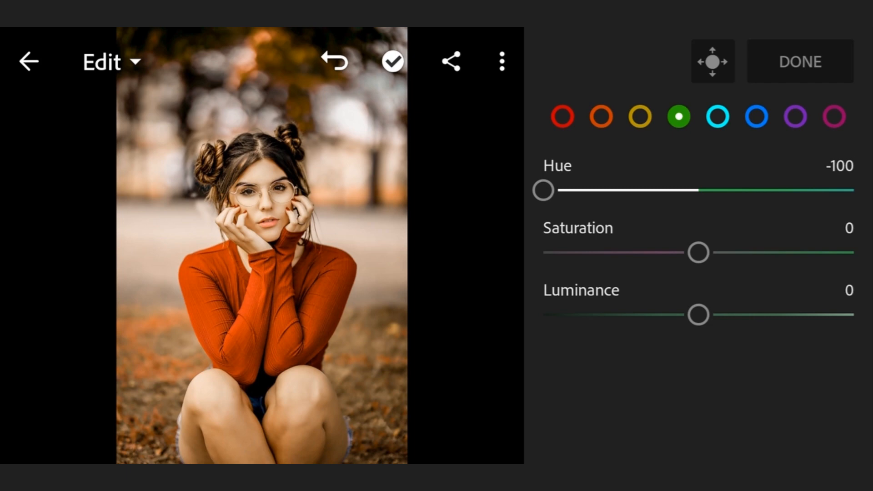
left_click_drag(697, 316, 860, 316)
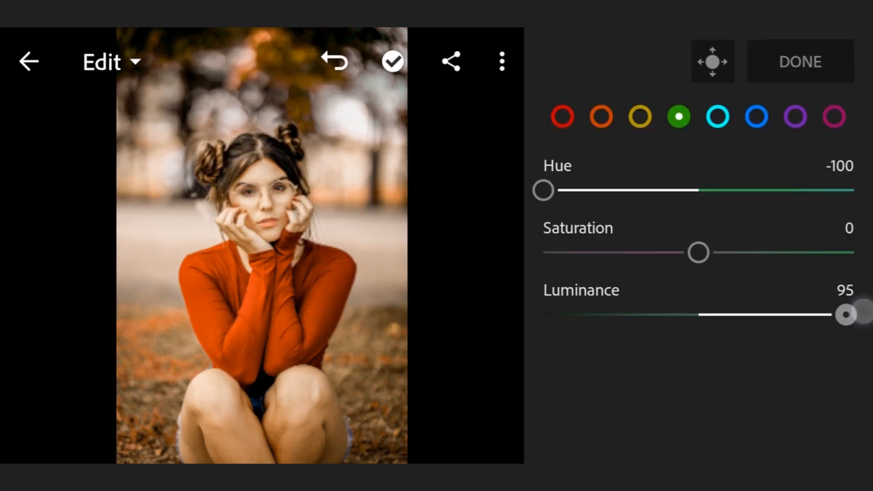
left_click_drag(846, 315, 864, 314)
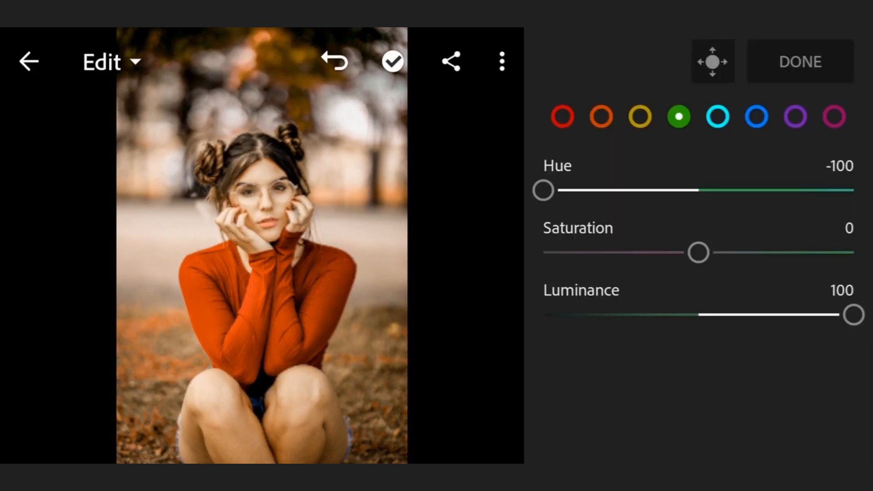
- Fully desaturate the aqua and blue ranges and push both to luminance 100
left_click(717, 118)
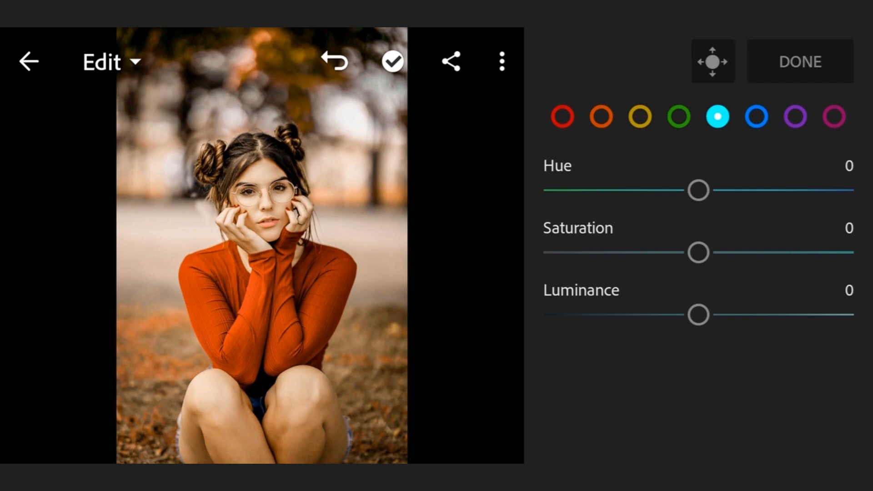
left_click_drag(697, 252, 542, 252)
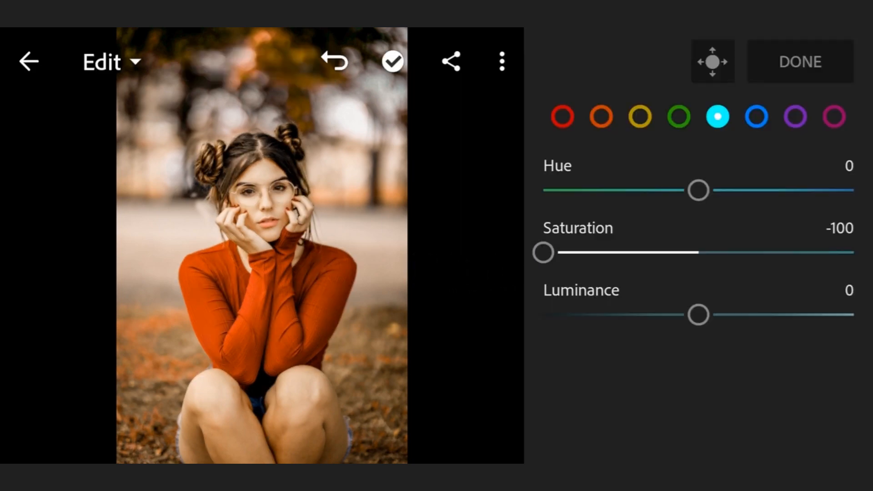
left_click_drag(698, 315, 844, 315)
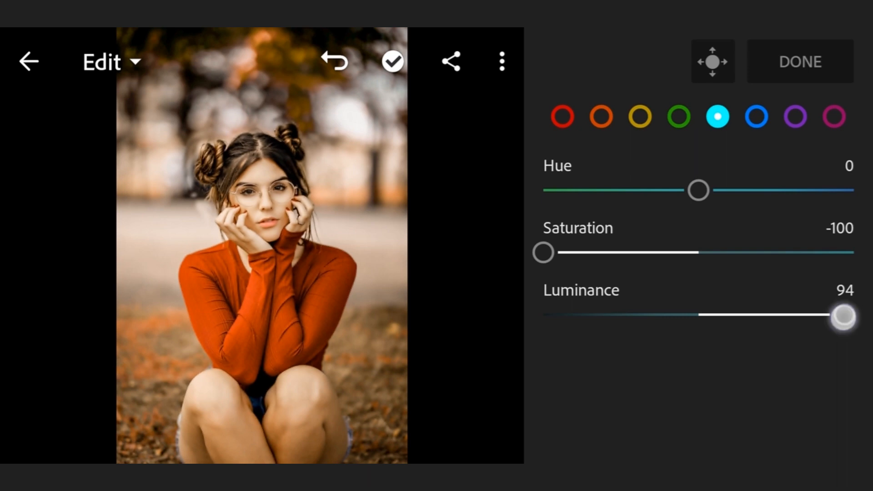
left_click_drag(841, 315, 857, 315)
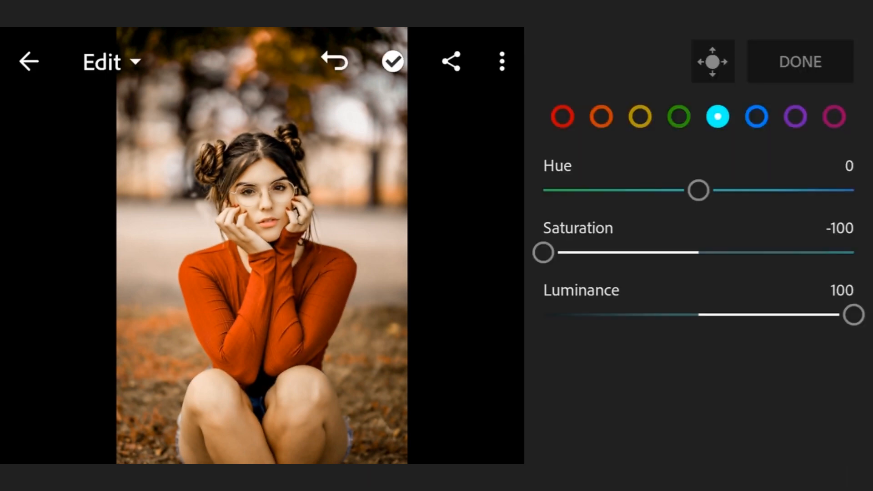
left_click(757, 117)
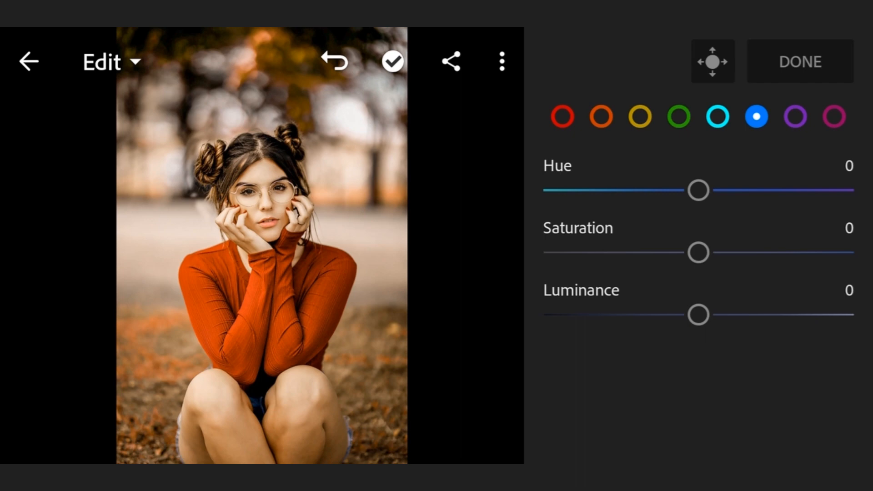
left_click_drag(698, 252, 542, 252)
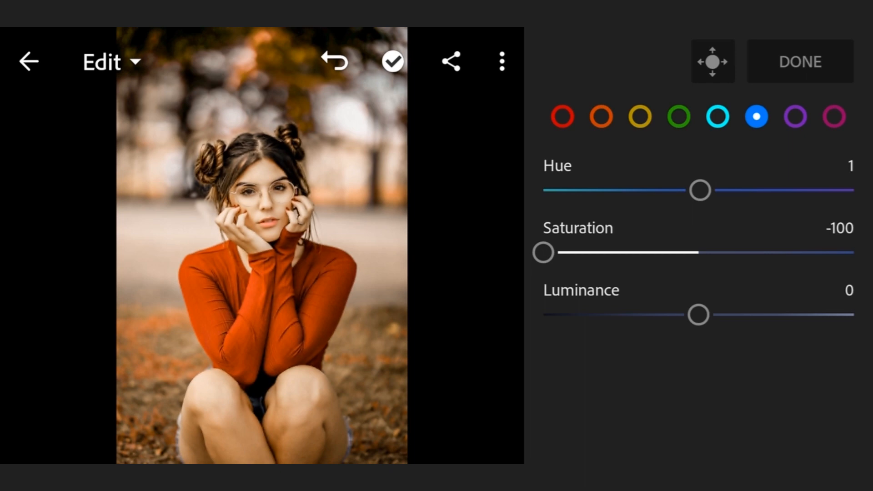
left_click_drag(697, 315, 840, 314)
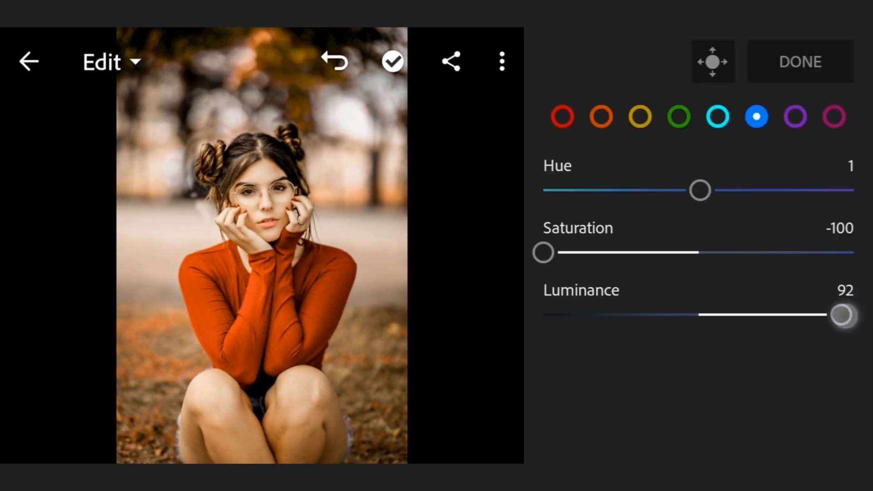
left_click_drag(839, 314, 857, 315)
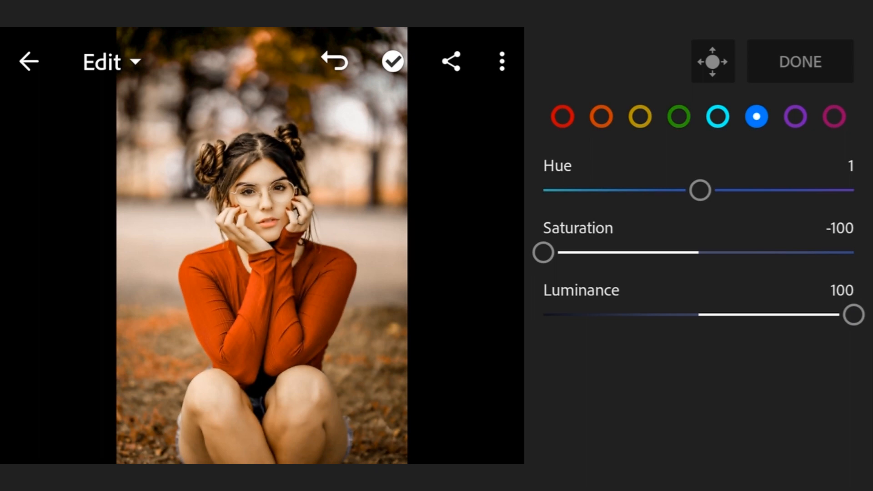
- Fully desaturate the purple and magenta ranges and brighten them, magenta to about 92
left_click(796, 117)
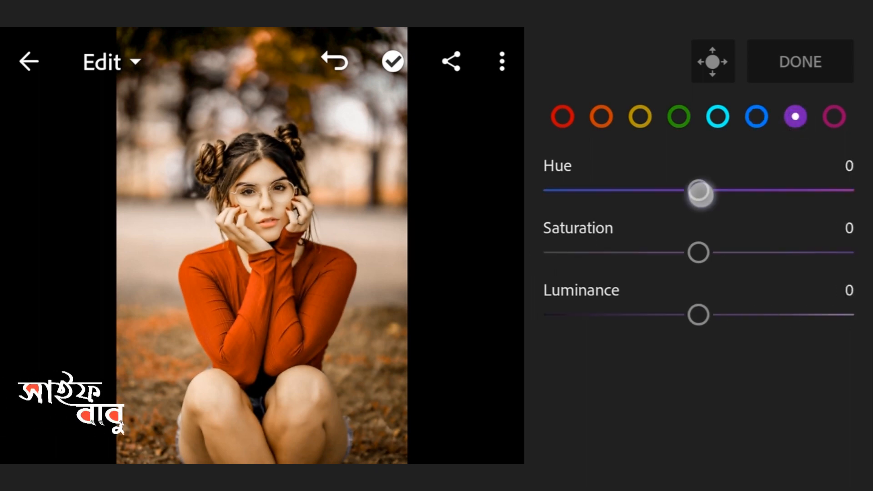
left_click_drag(699, 192, 702, 191)
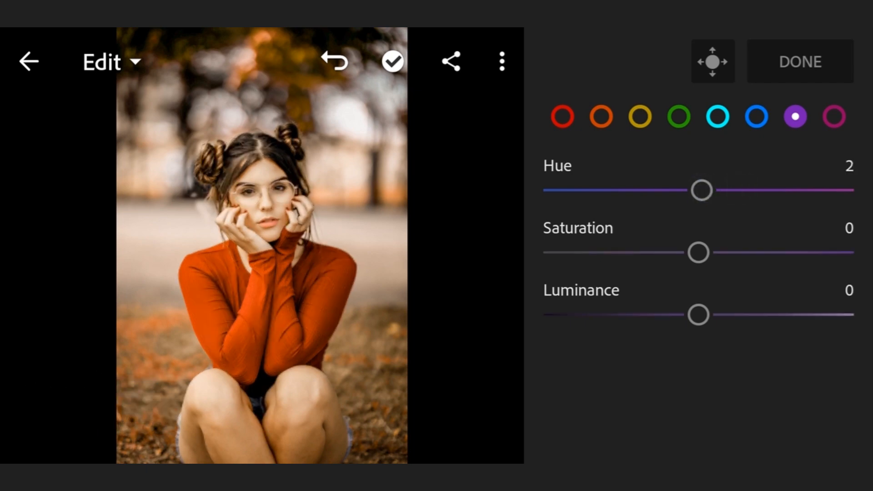
left_click_drag(698, 252, 542, 252)
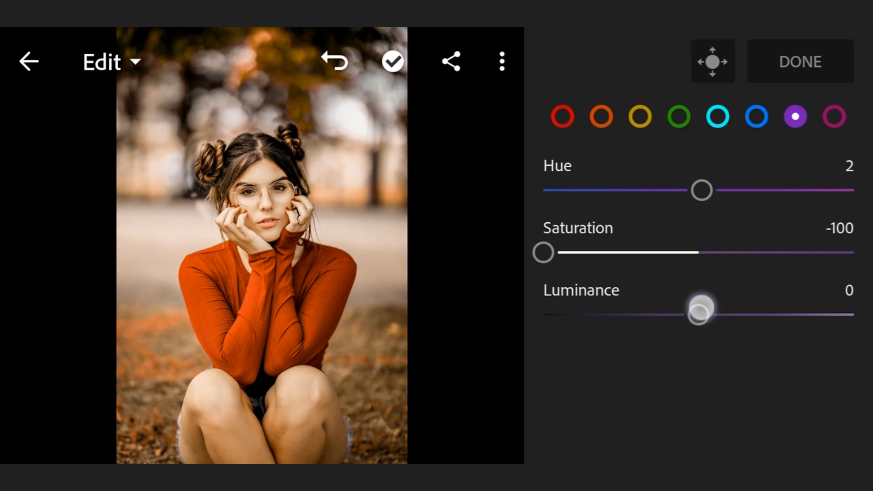
left_click_drag(697, 313, 839, 314)
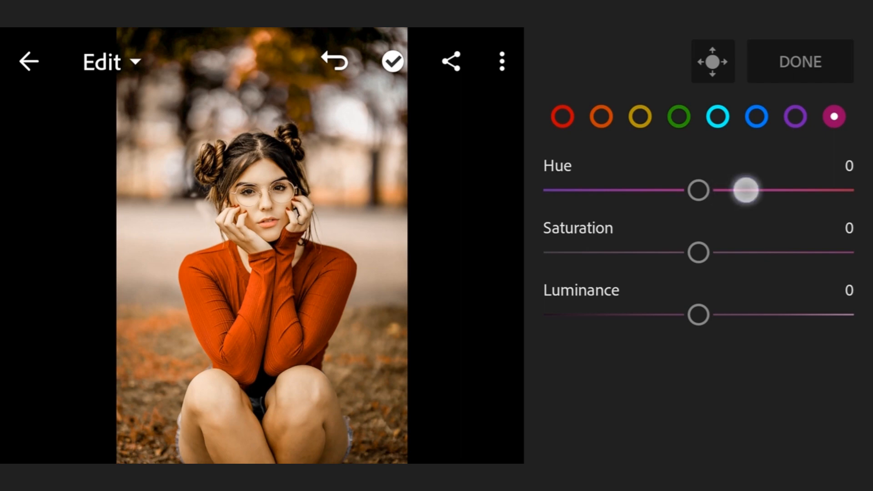
left_click_drag(745, 190, 701, 190)
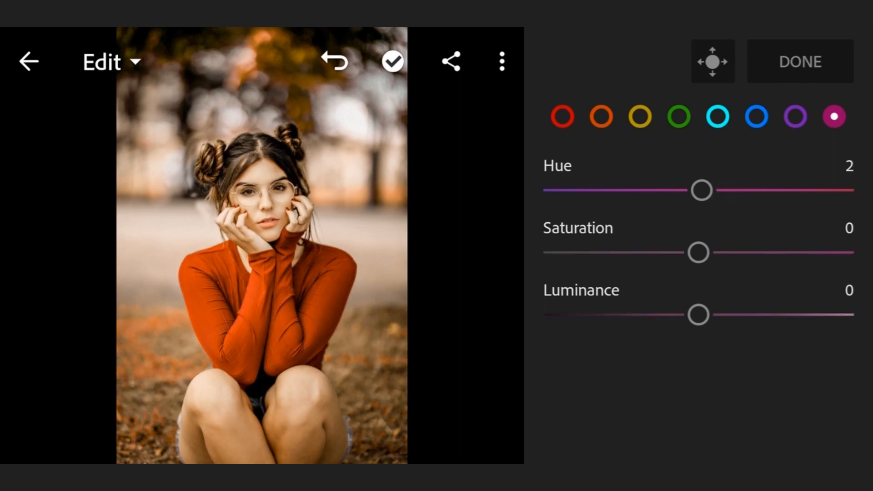
left_click_drag(698, 252, 540, 252)
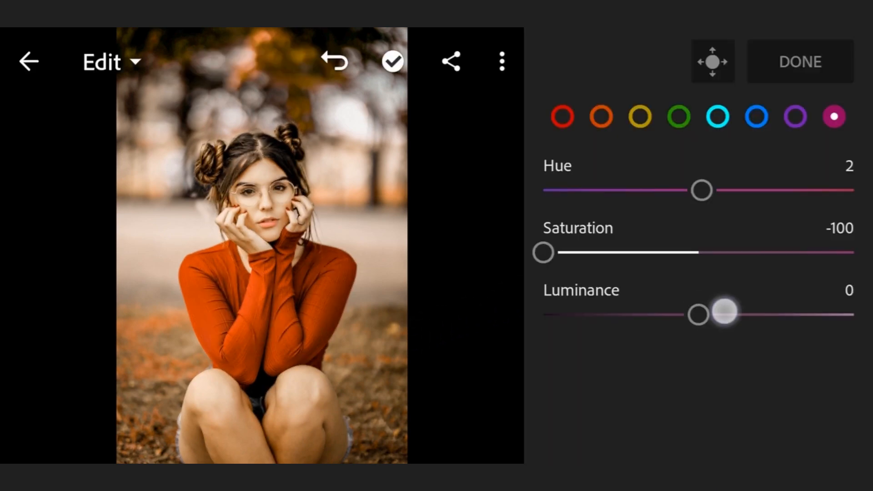
left_click_drag(723, 314, 839, 313)
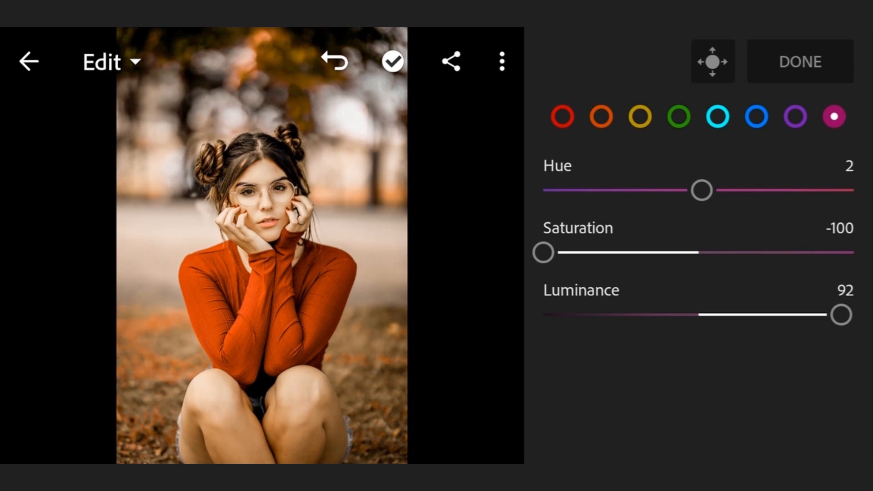
left_click_drag(825, 315, 845, 315)
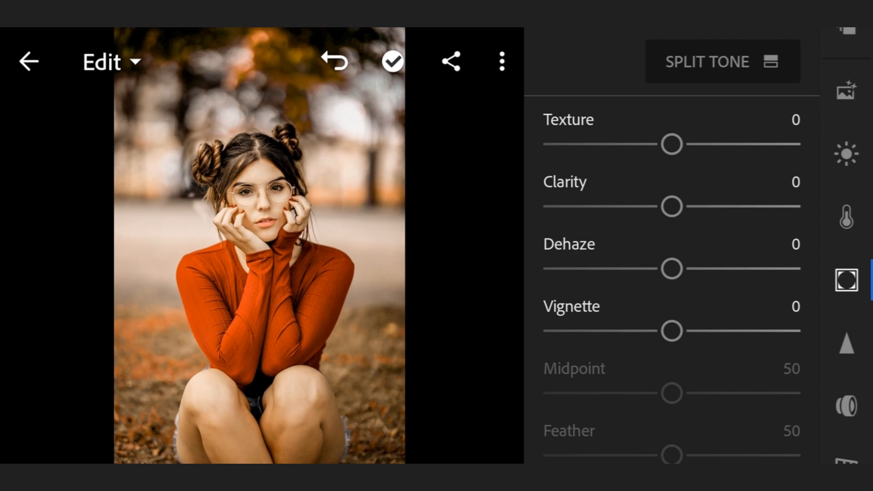
- In Effects, raise clarity to 49 and dehaze to 40
left_click_drag(671, 206, 703, 212)
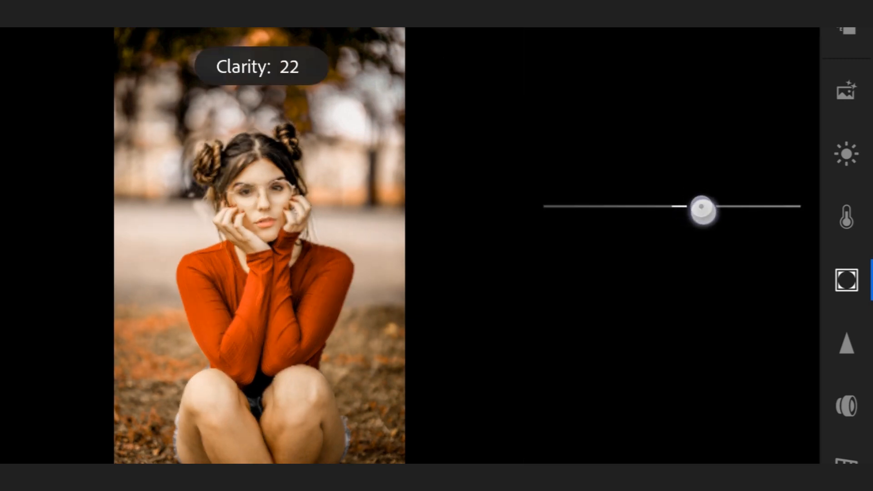
left_click_drag(705, 212, 723, 210)
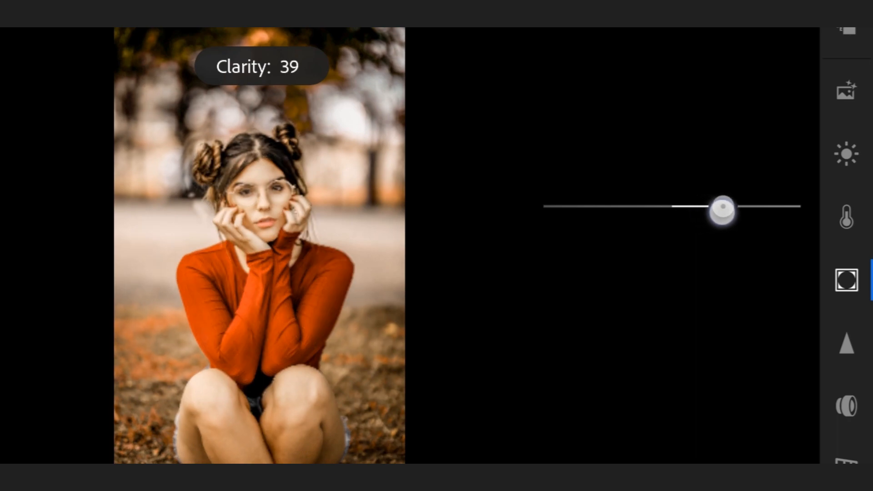
left_click_drag(721, 210, 735, 206)
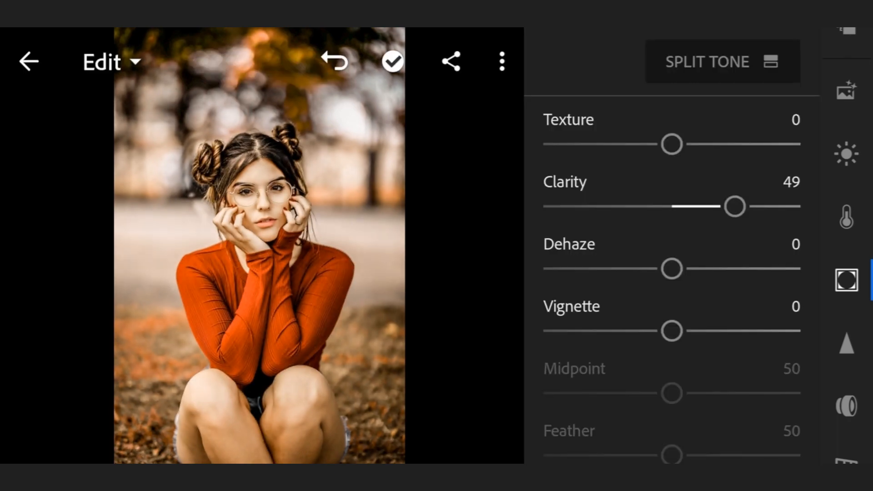
left_click_drag(672, 269, 708, 269)
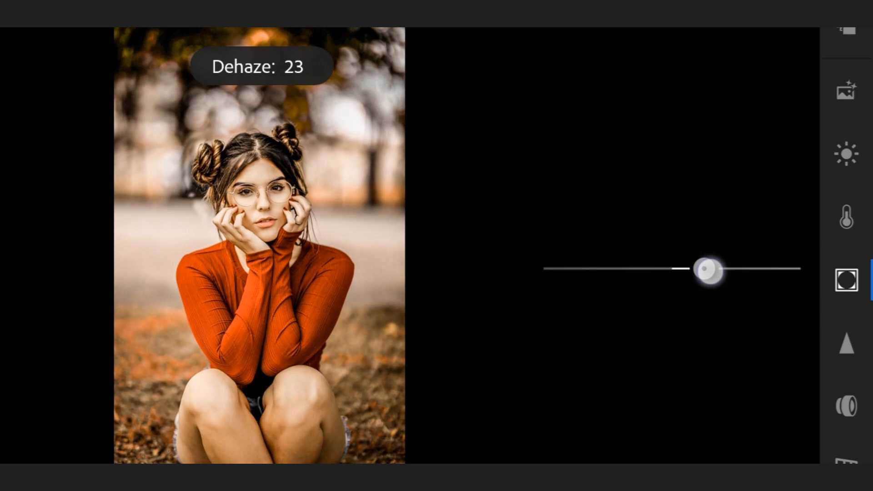
left_click_drag(708, 270, 728, 270)
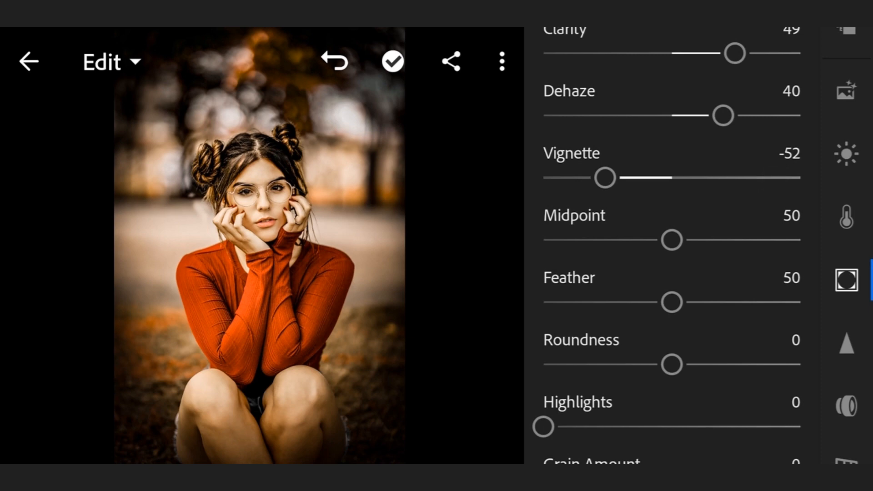
- Add a dark vignette of -52 with midpoint 0 and feather 100
left_click_drag(672, 240, 567, 240)
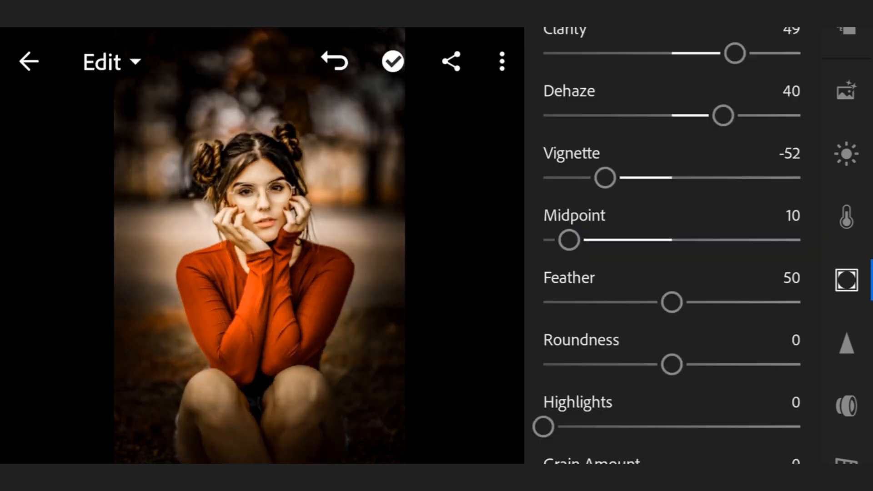
left_click_drag(568, 240, 543, 240)
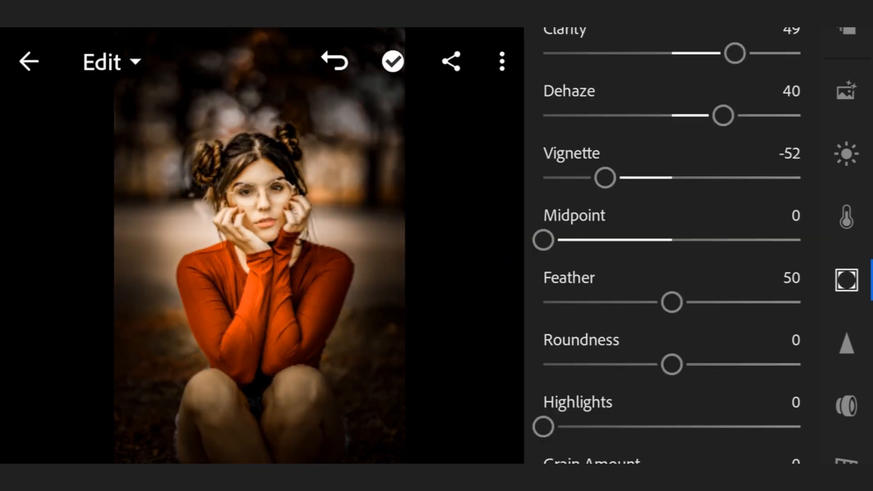
scroll("down", 3)
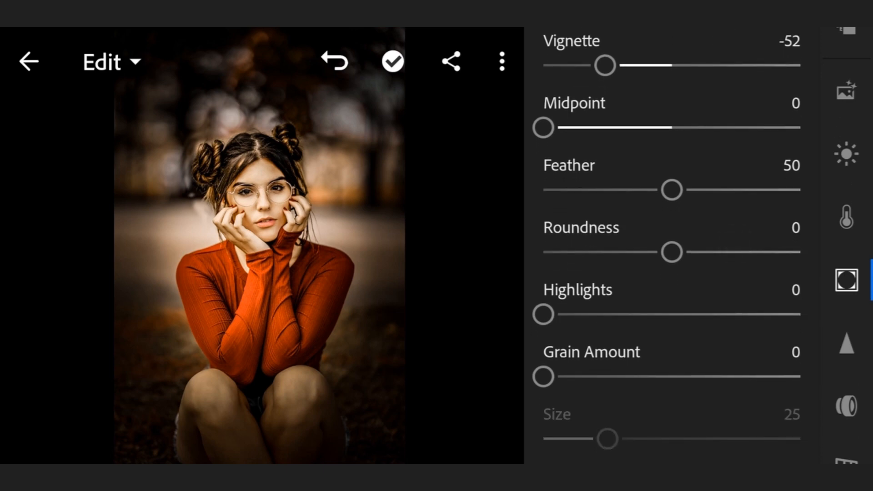
left_click_drag(671, 190, 802, 189)
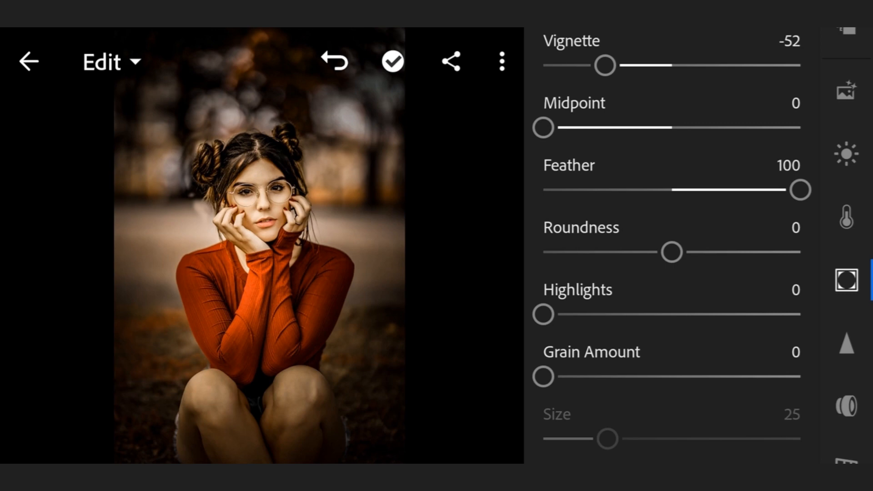
scroll("down", 3)
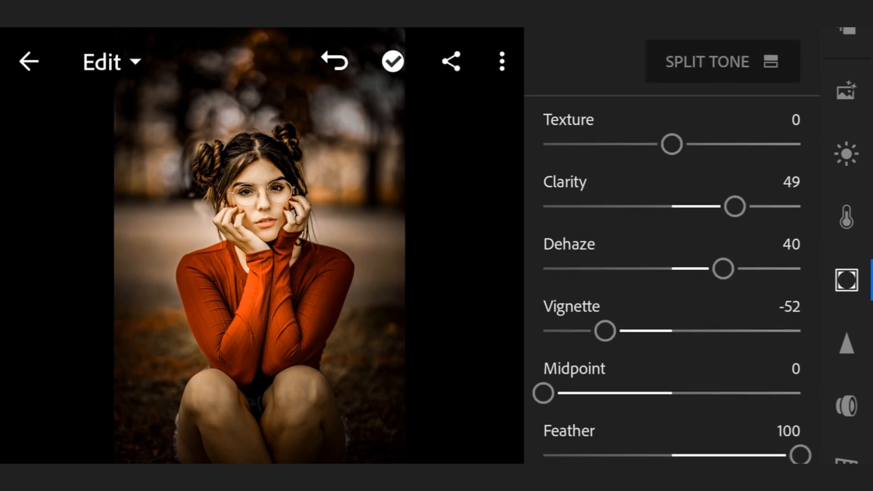
- Set the split-tone balance to -99, fully toward the shadows
left_click(716, 61)
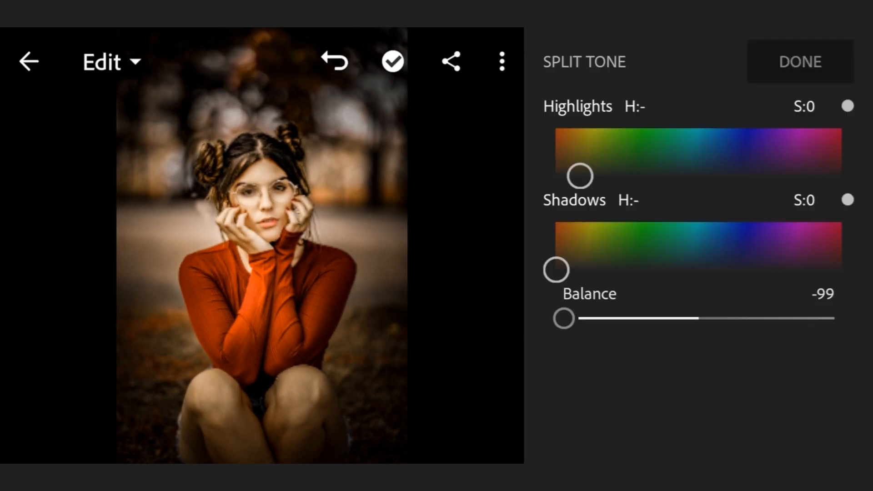
left_click_drag(563, 318, 524, 318)
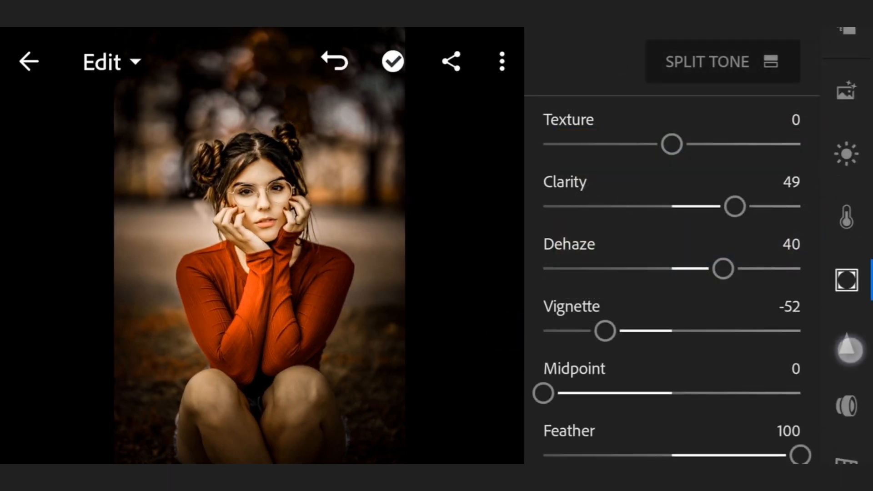
- In Detail, raise noise reduction to 51 with its detail at 100
left_click(849, 349)
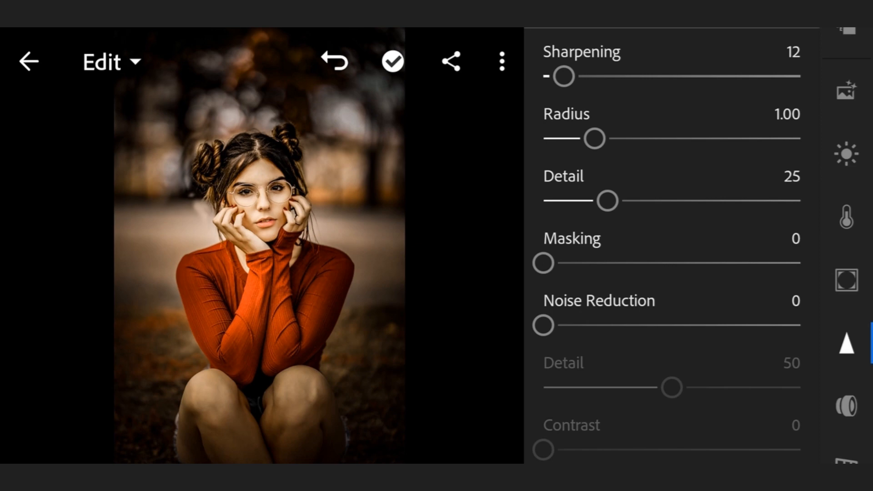
left_click_drag(544, 326, 650, 315)
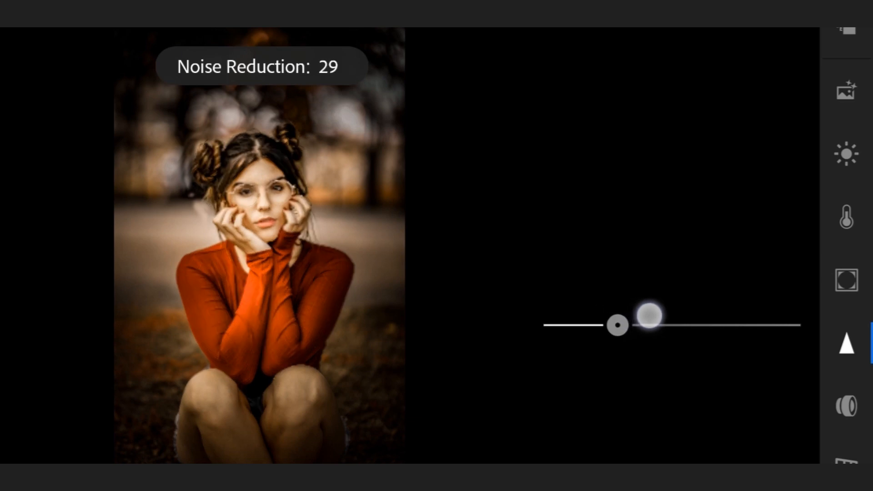
left_click_drag(648, 316, 703, 316)
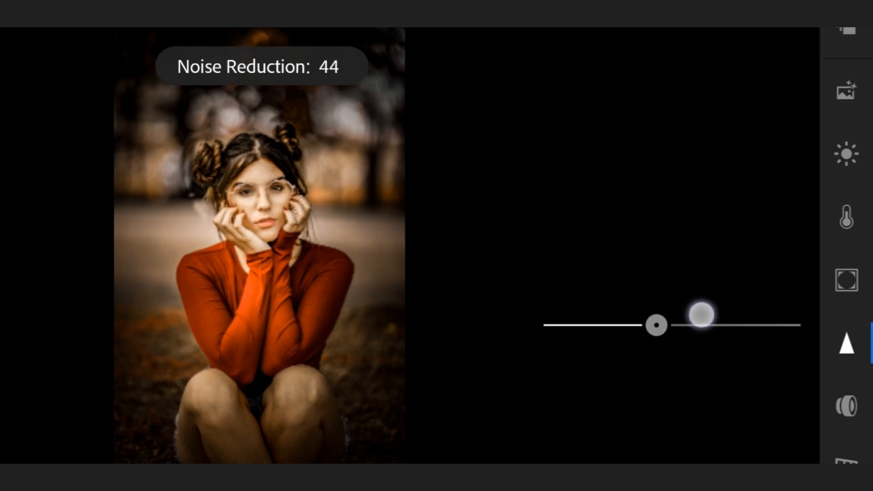
left_click_drag(703, 317, 733, 321)
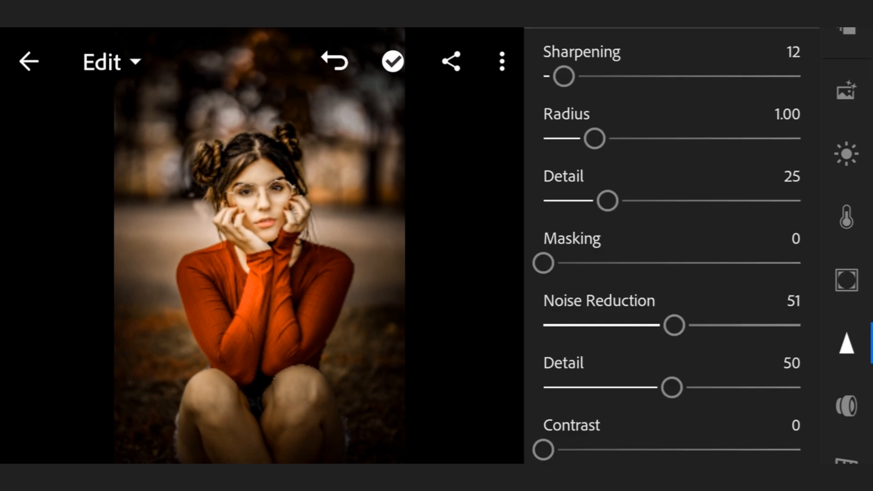
left_click_drag(670, 387, 800, 387)
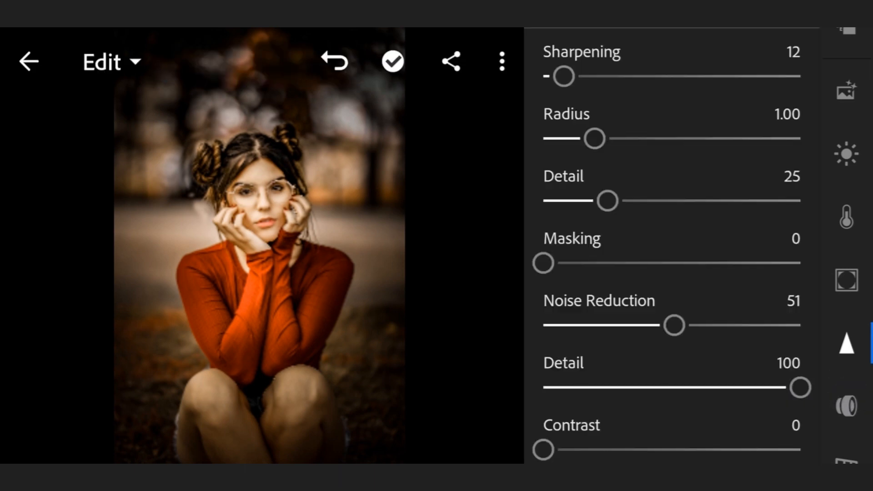
- Add colour noise reduction 26 and close the adjustments
scroll("down", 3)
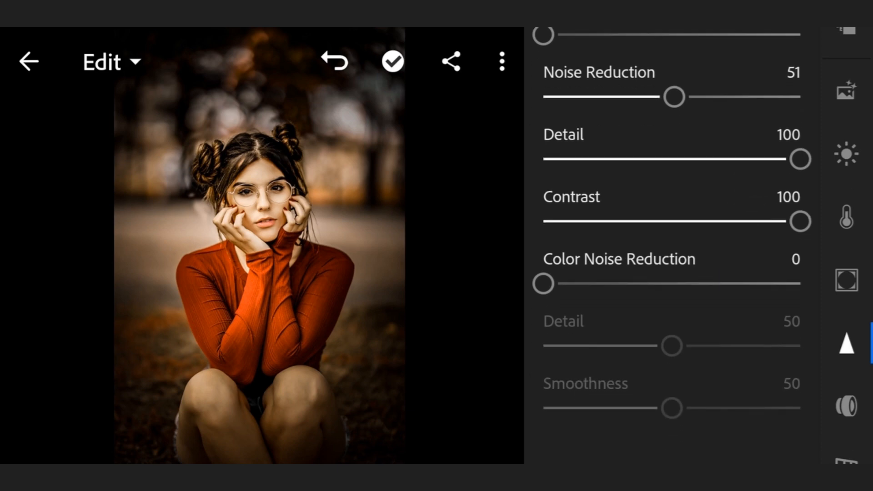
left_click_drag(542, 284, 612, 283)
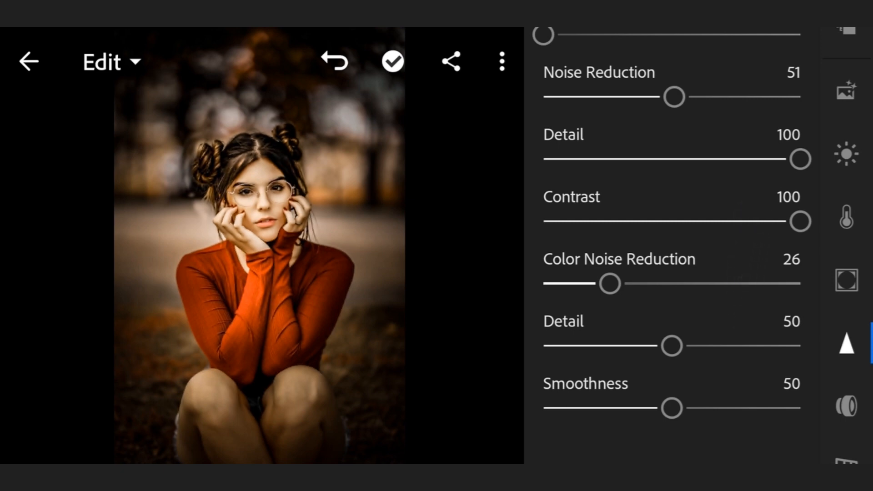
left_click(849, 407)
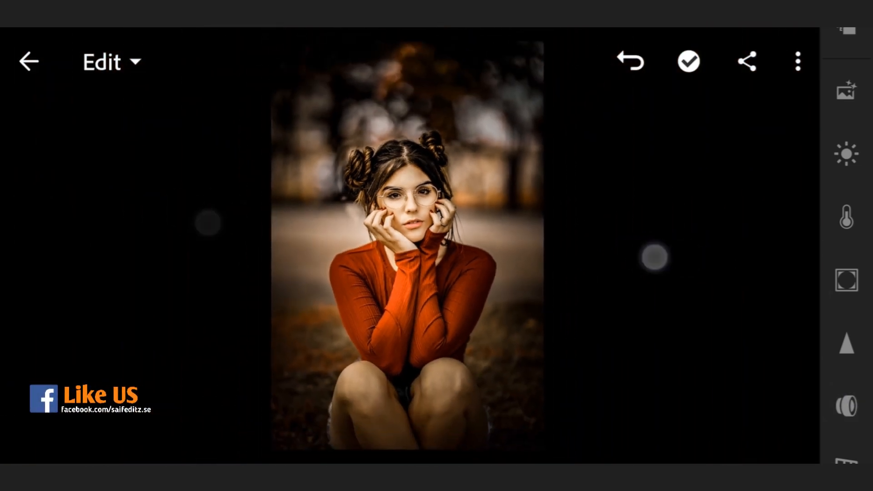
- Copy the portrait's edit settings and move to the next photo
left_click(797, 61)
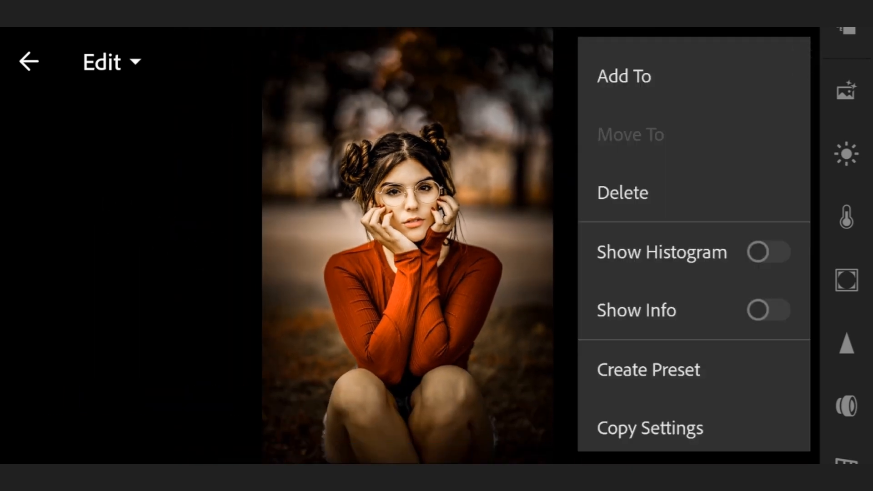
left_click(649, 427)
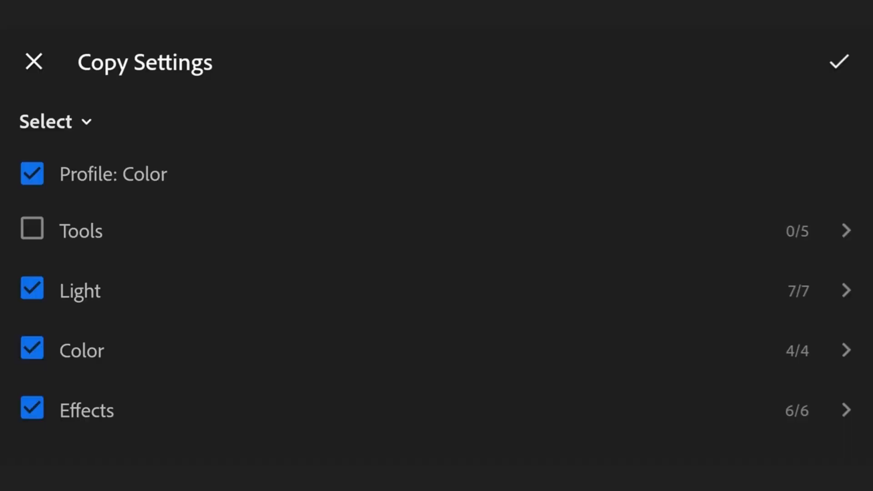
left_click(840, 63)
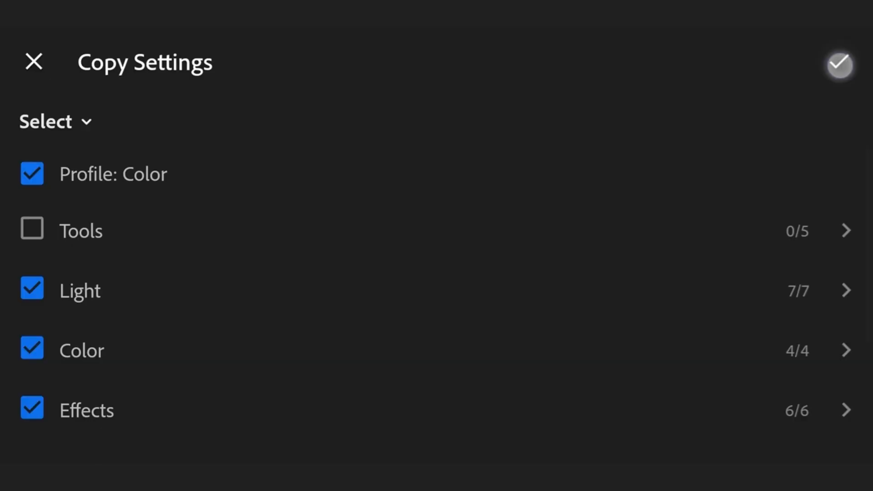
left_click(839, 64)
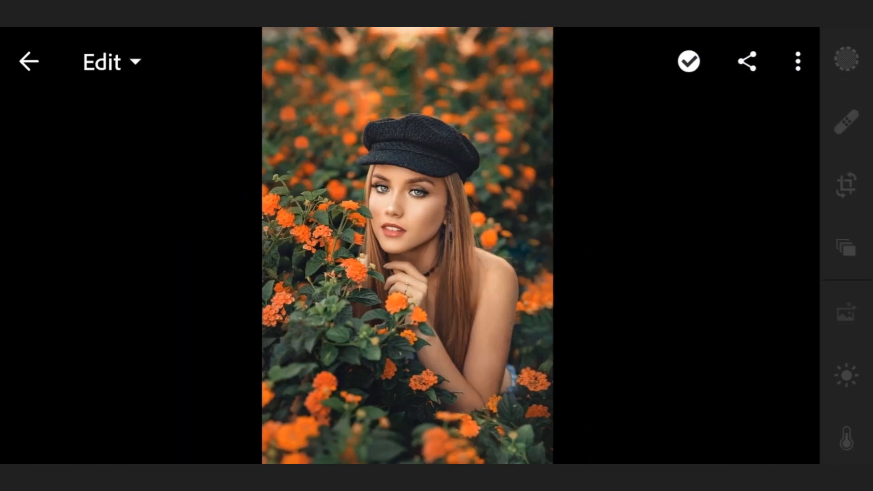
- Paste the warm grade onto two more portraits, then bring up the options menu on the yellow-flowers photo
left_click(798, 60)
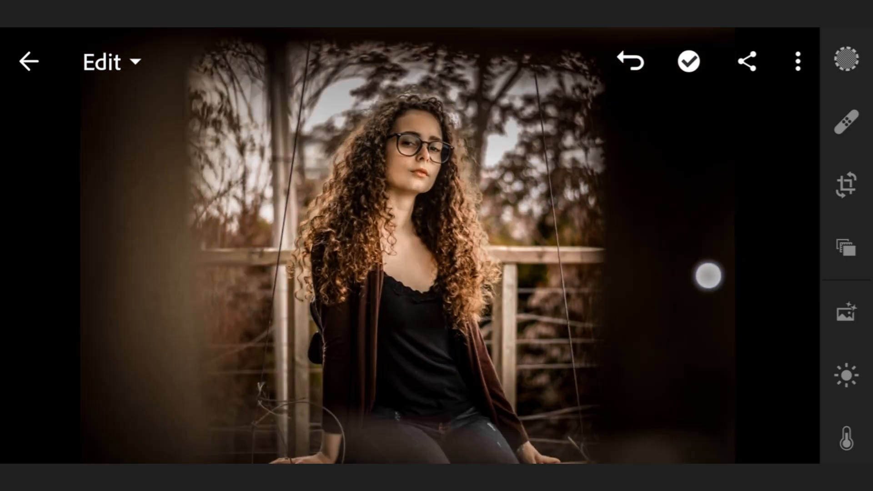
left_click(797, 60)
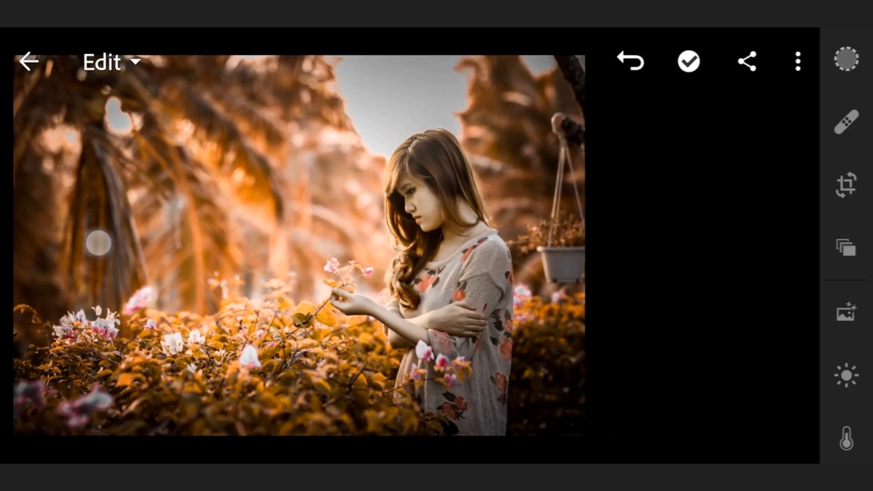
left_click(796, 60)
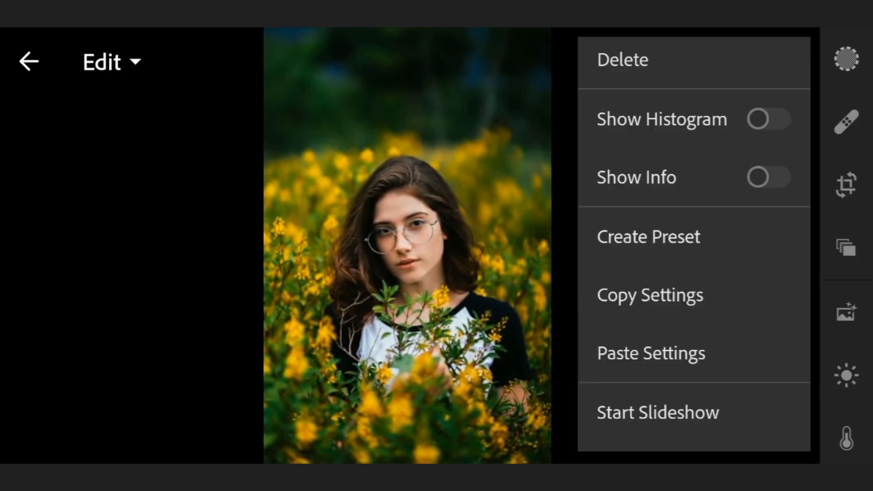